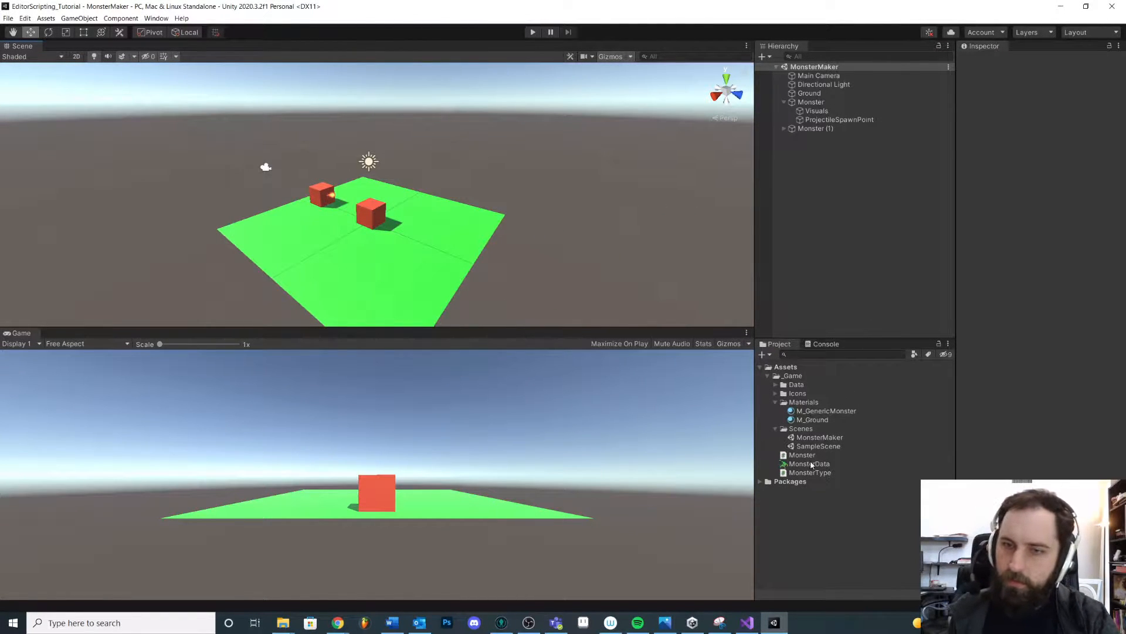
Step: Expand the Data and Icons asset folders and inspect the ProjectileSpawnPoint's transform
left_click(775, 384)
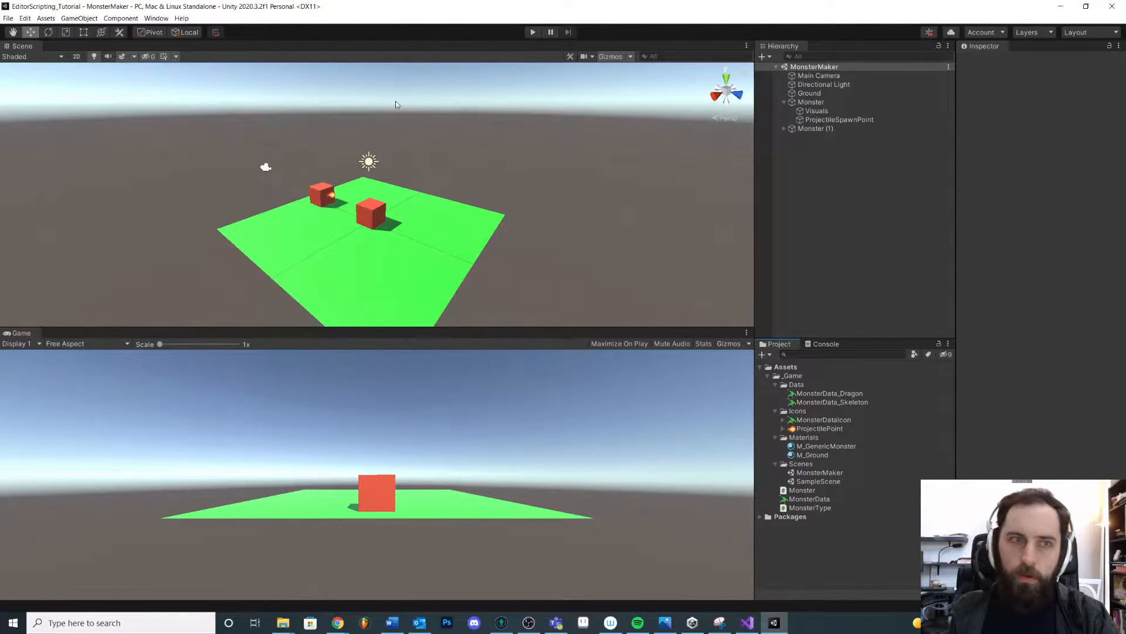
left_click(838, 119)
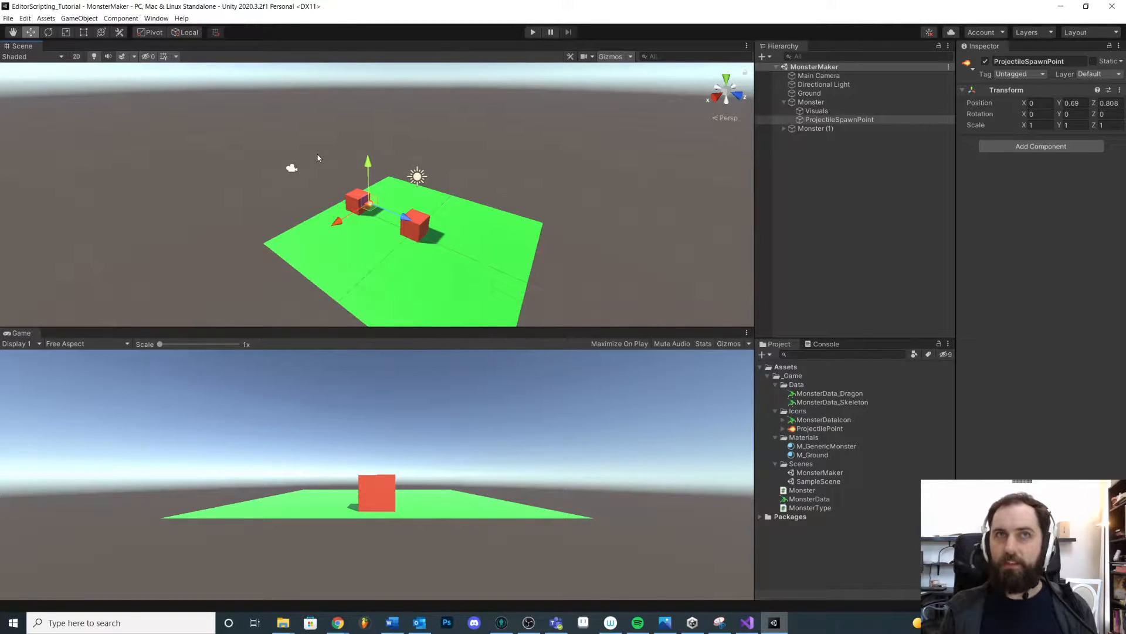
mouse_move(727, 249)
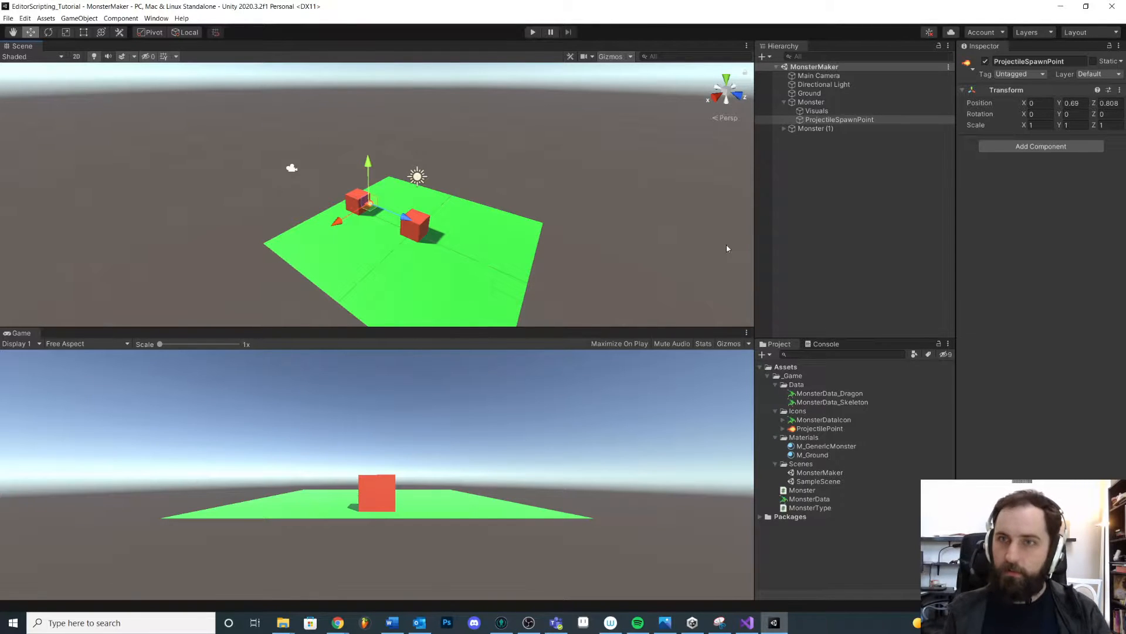
left_click(838, 120)
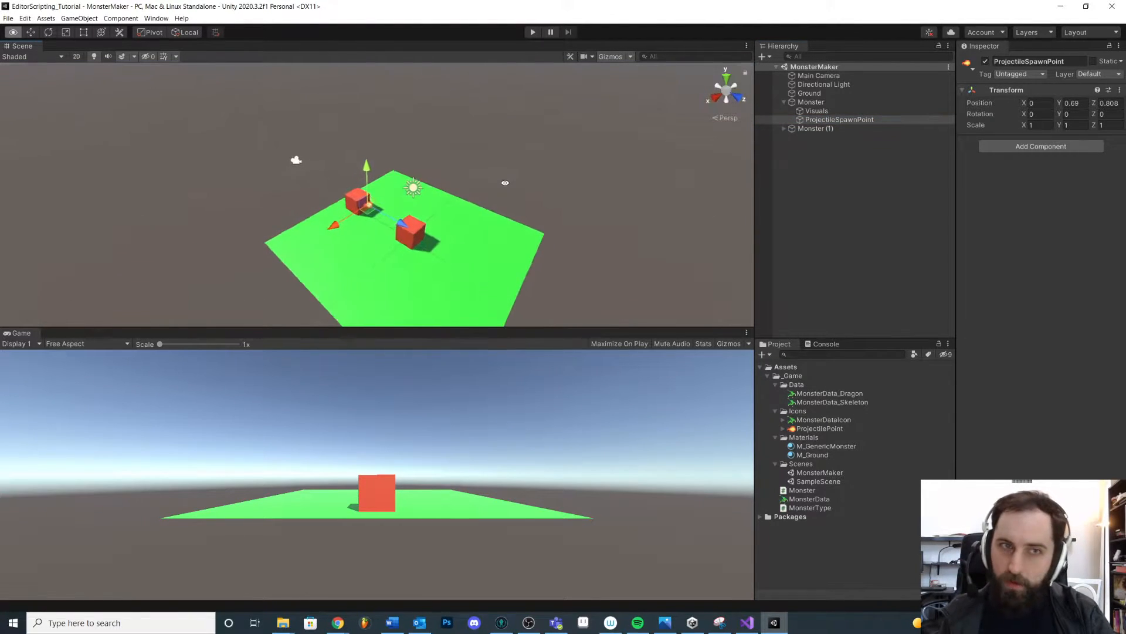
Step: Inspect the Monster object and the MonsterData_Dragon asset with Range Of Awareness 12, then the Monster script
left_click(811, 101)
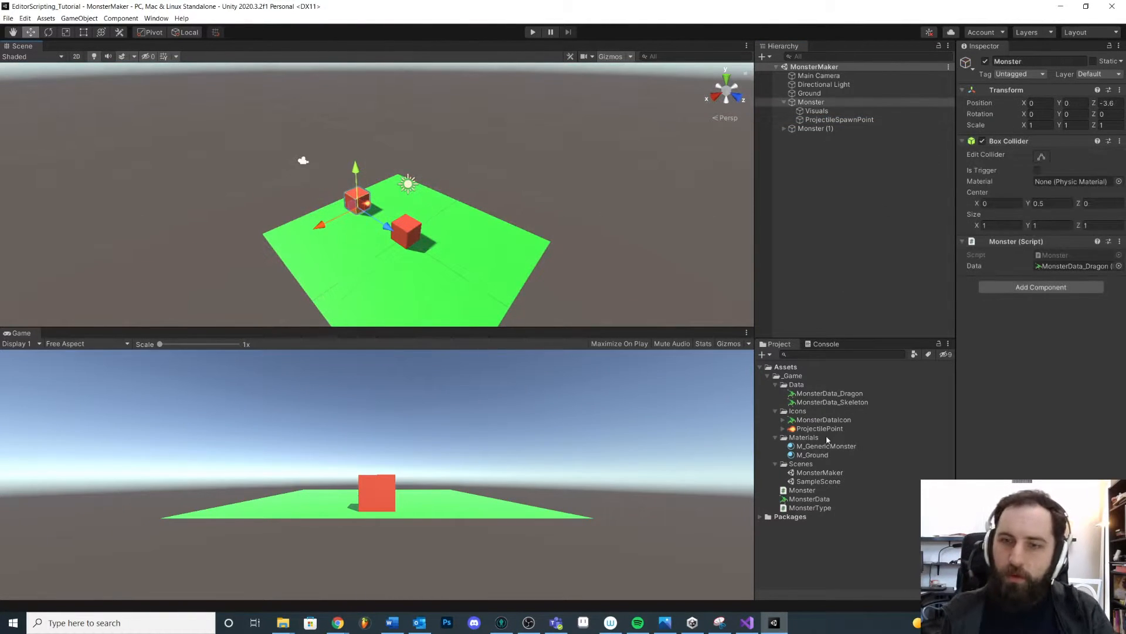
left_click(817, 481)
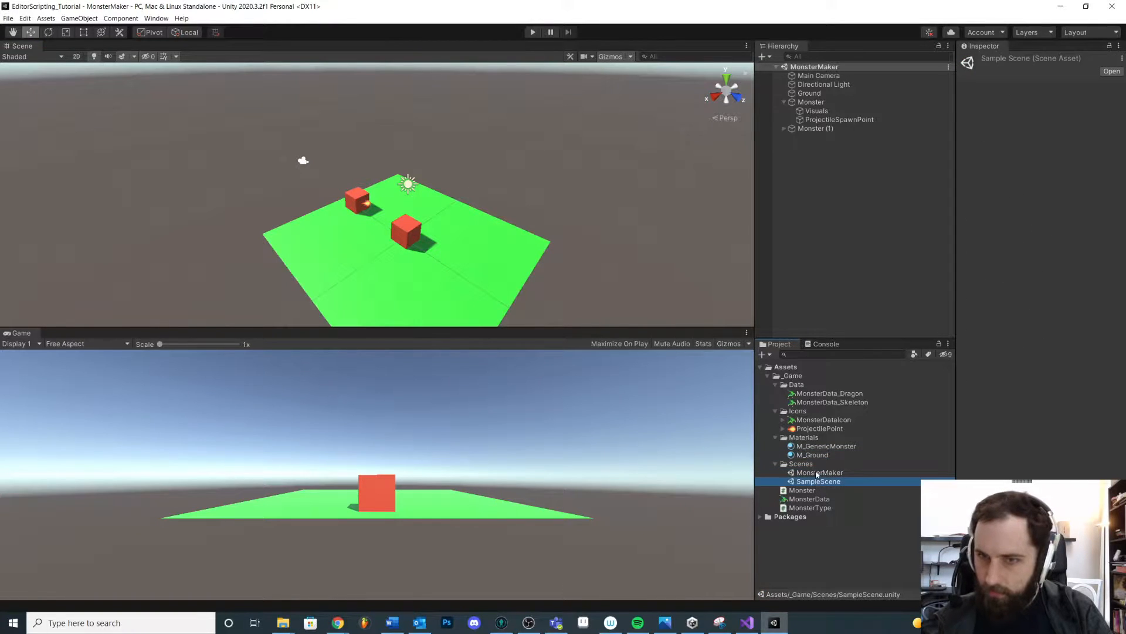
left_click(829, 393)
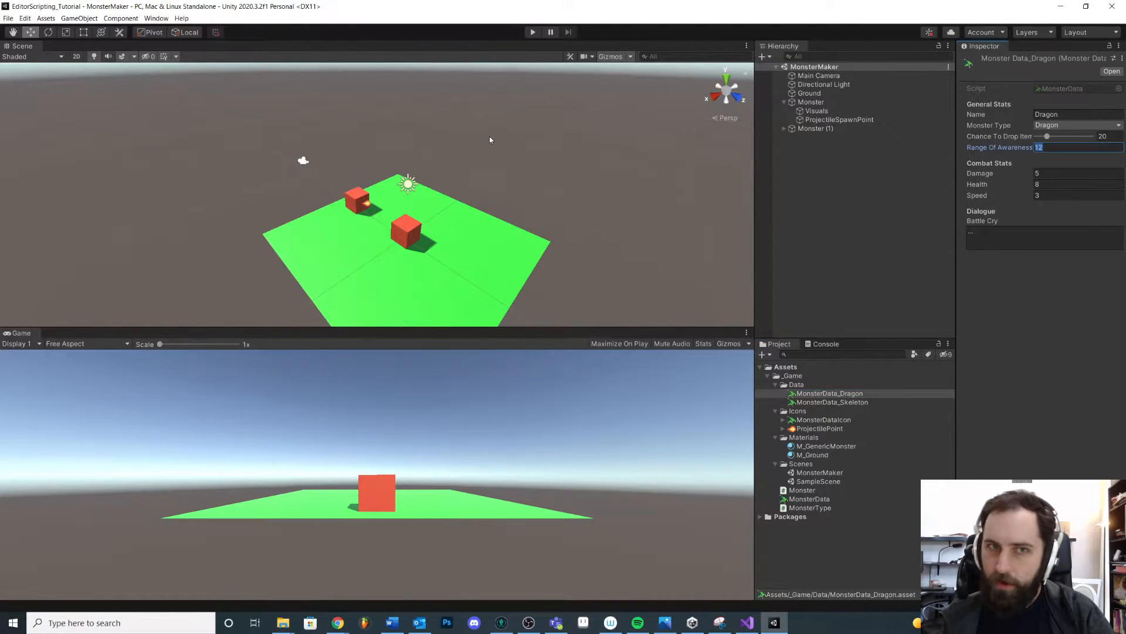
mouse_move(324, 151)
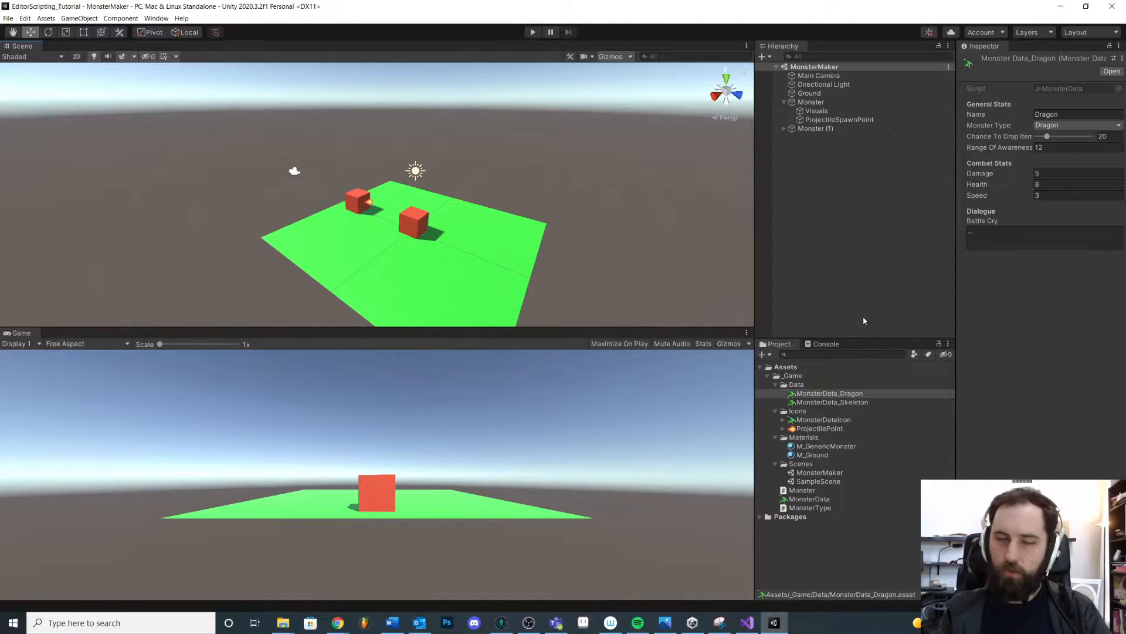
mouse_move(487, 258)
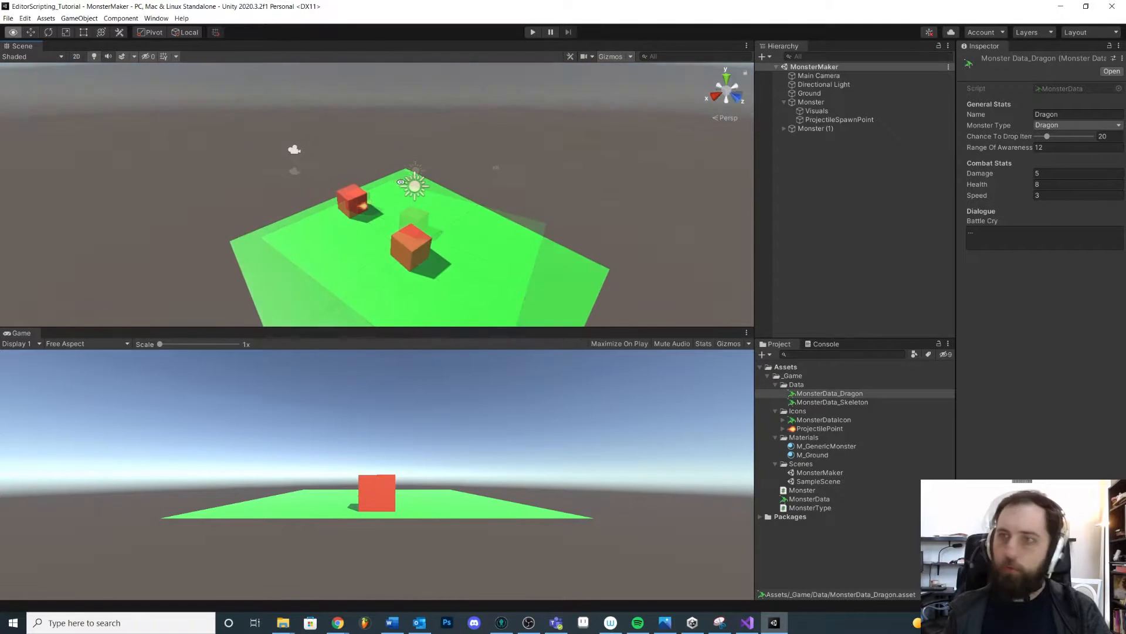
left_click(811, 101)
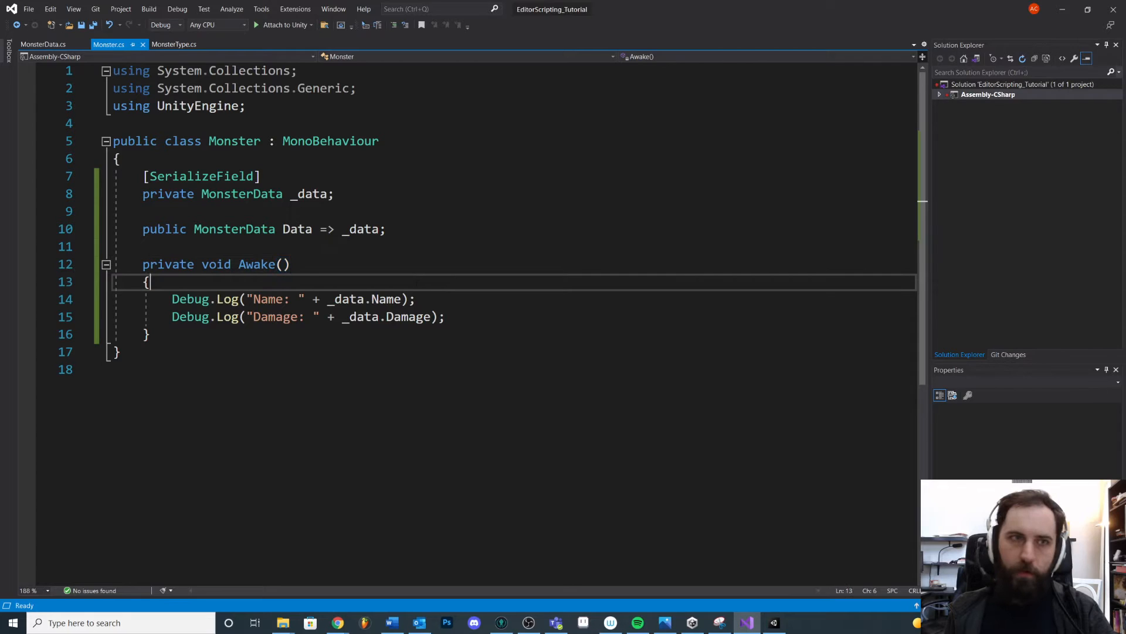
Step: Add an empty void OnDrawGizmos method to the Monster class below Awake
left_click(148, 334)
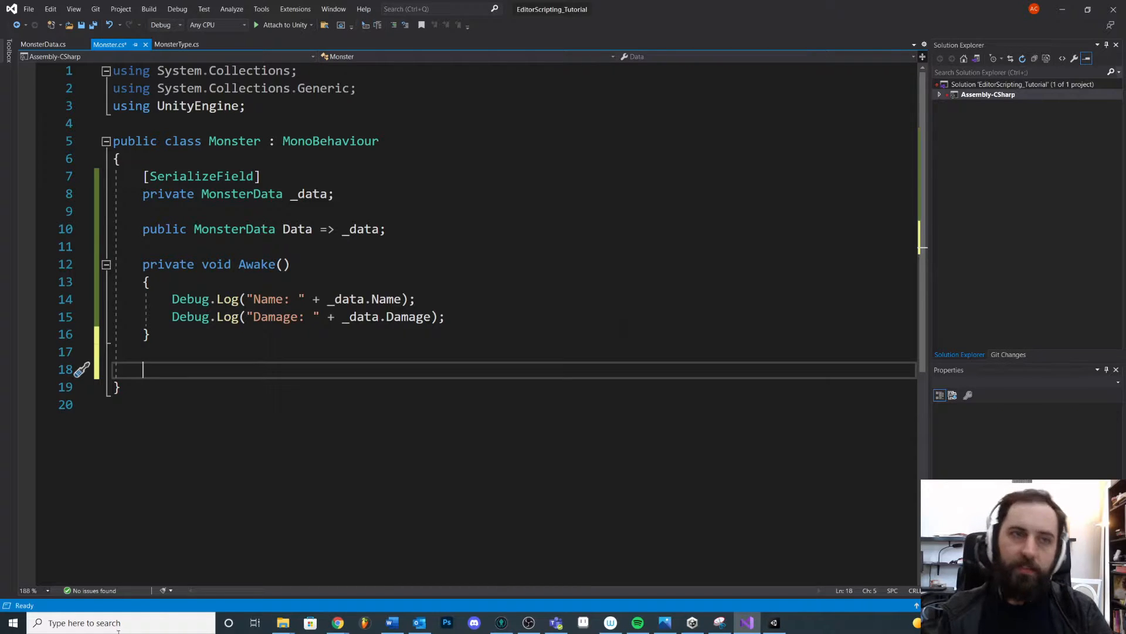
double_click(330, 141)
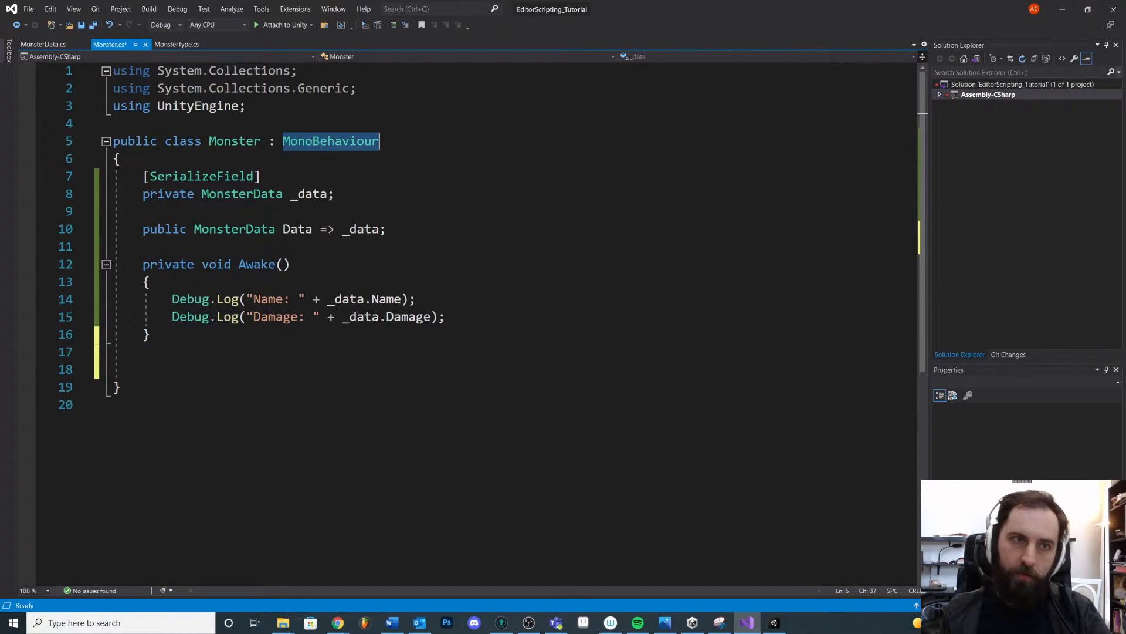
type("void")
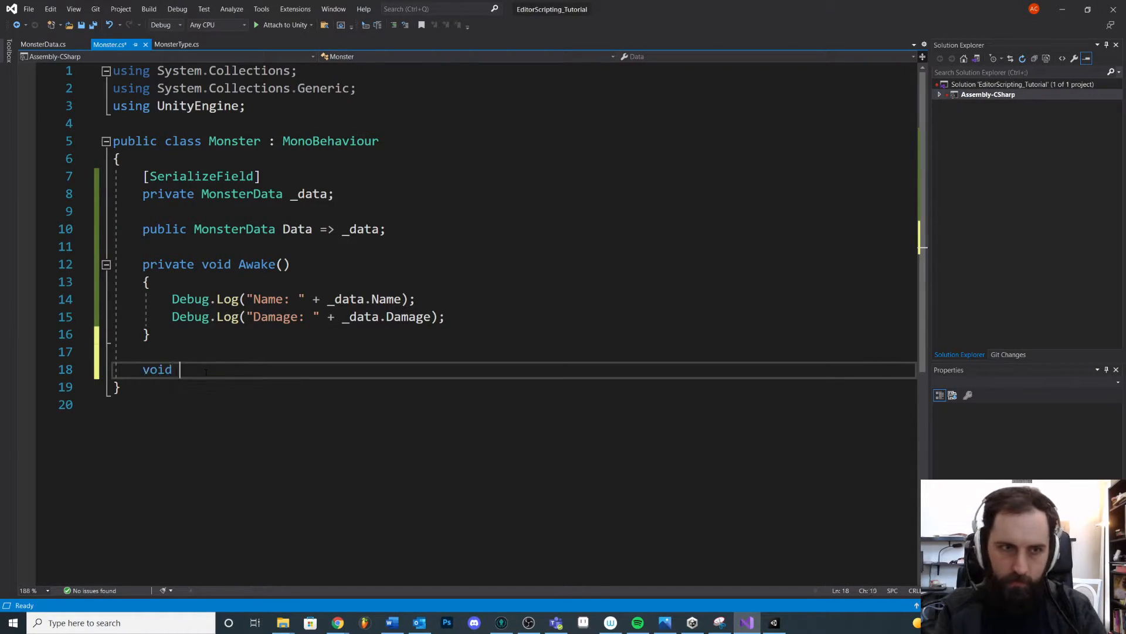
type("On")
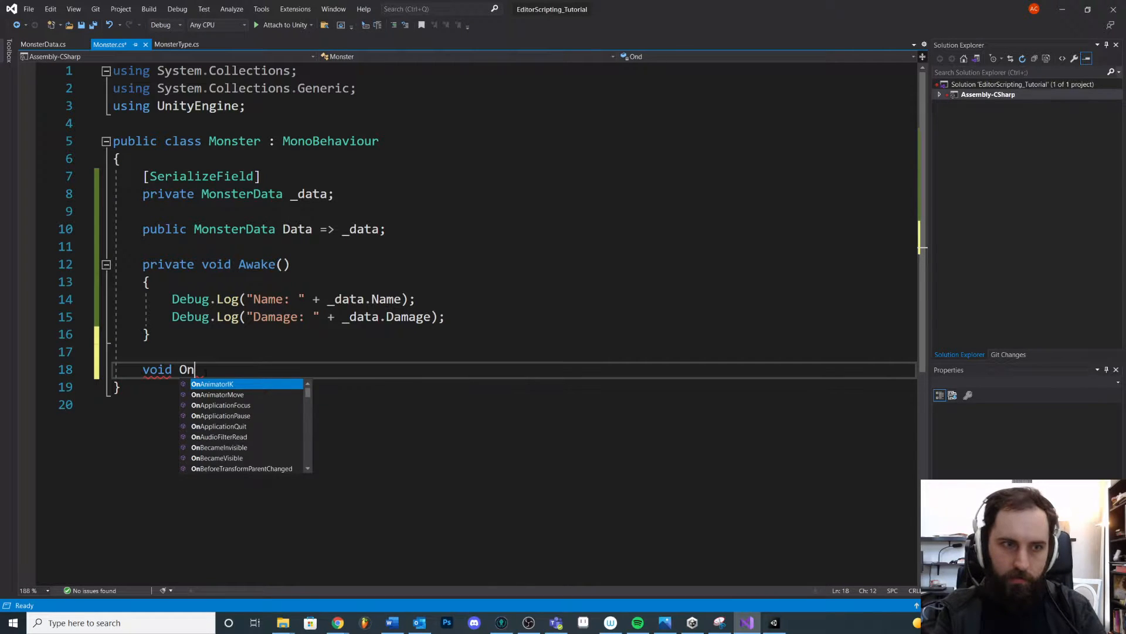
type("Draw")
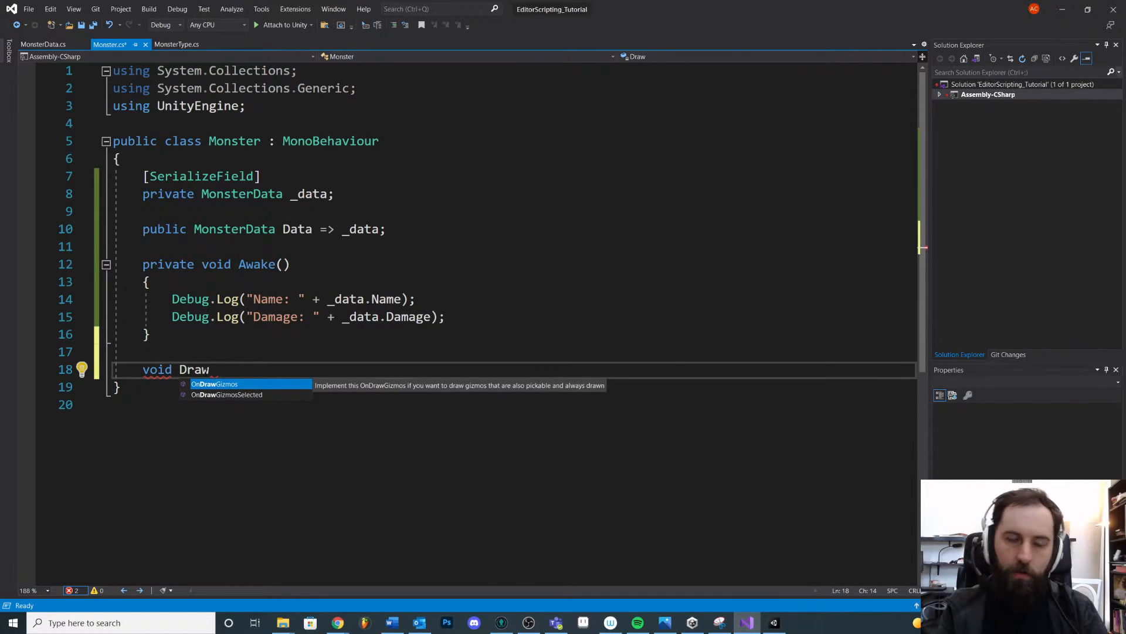
key("Down")
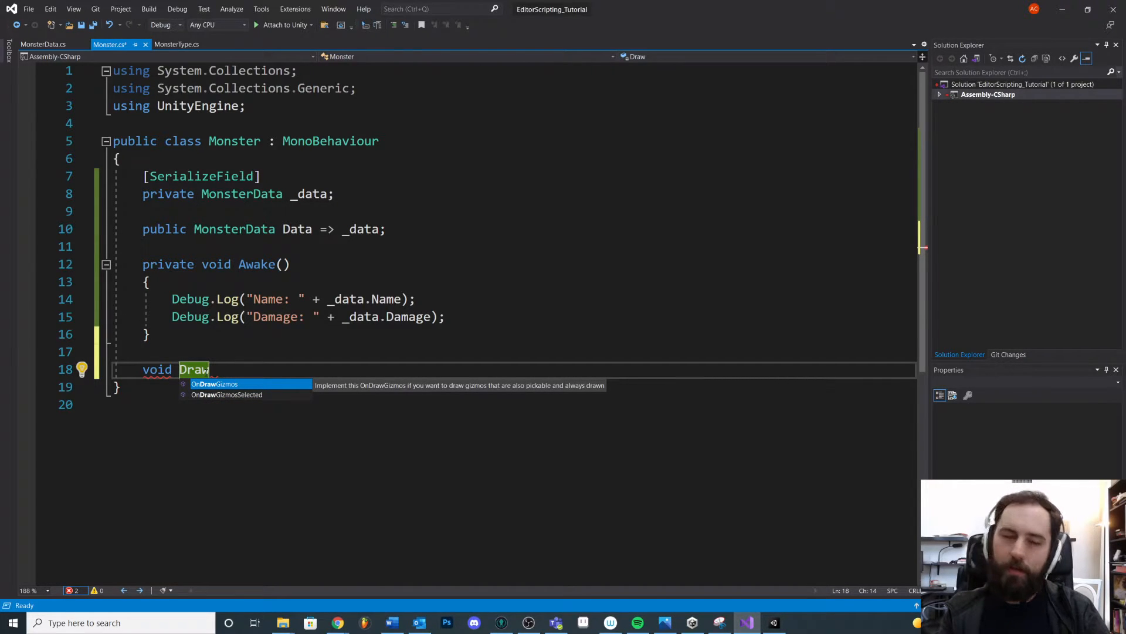
Step: Duplicate the method as OnDrawGizmosSelected and place the caret in the OnDrawGizmos body
key("Down")
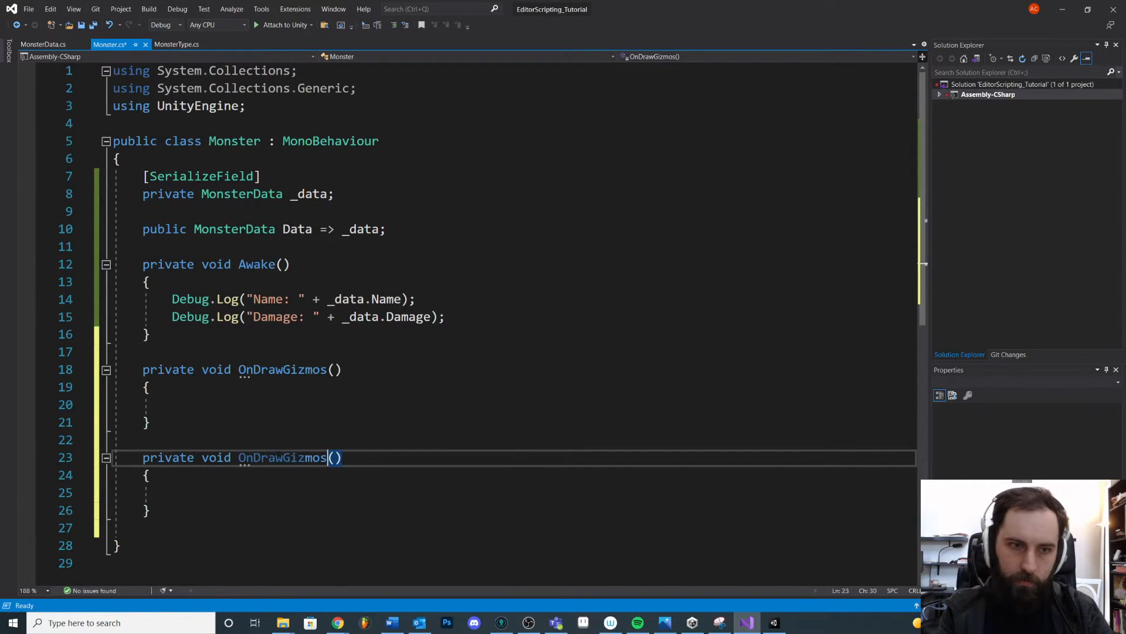
type("Selected")
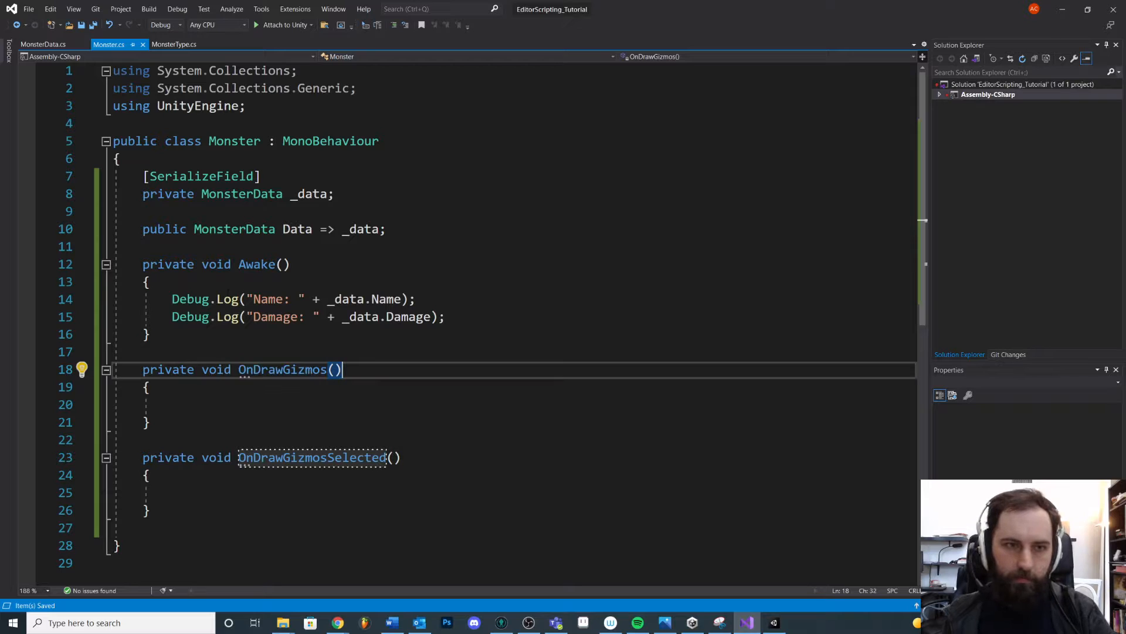
double_click(283, 370)
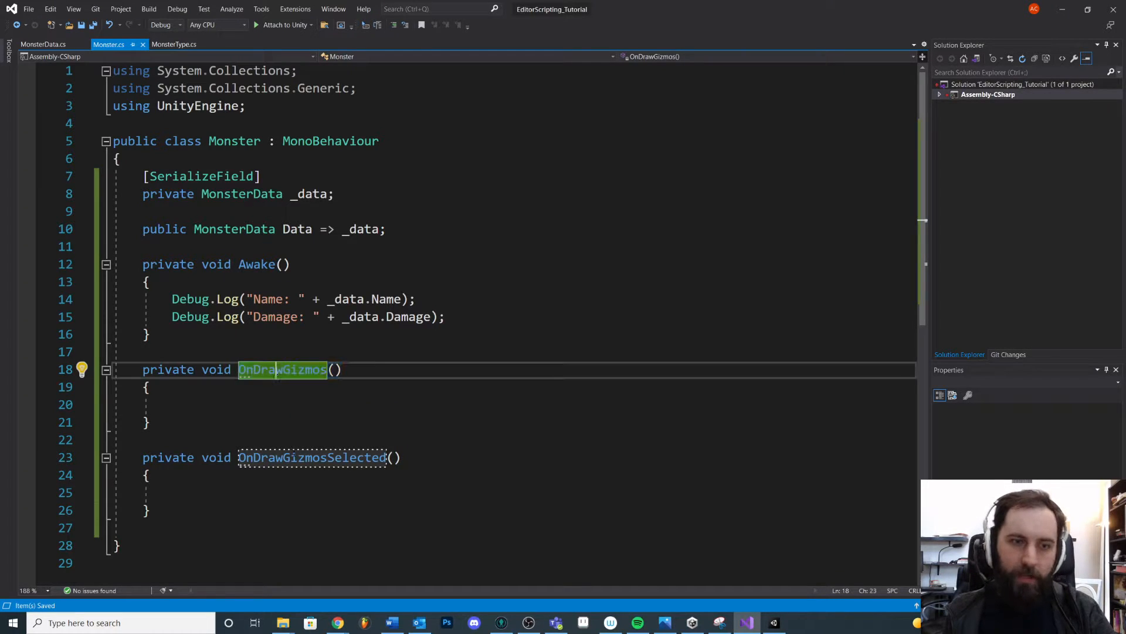
left_click(173, 404)
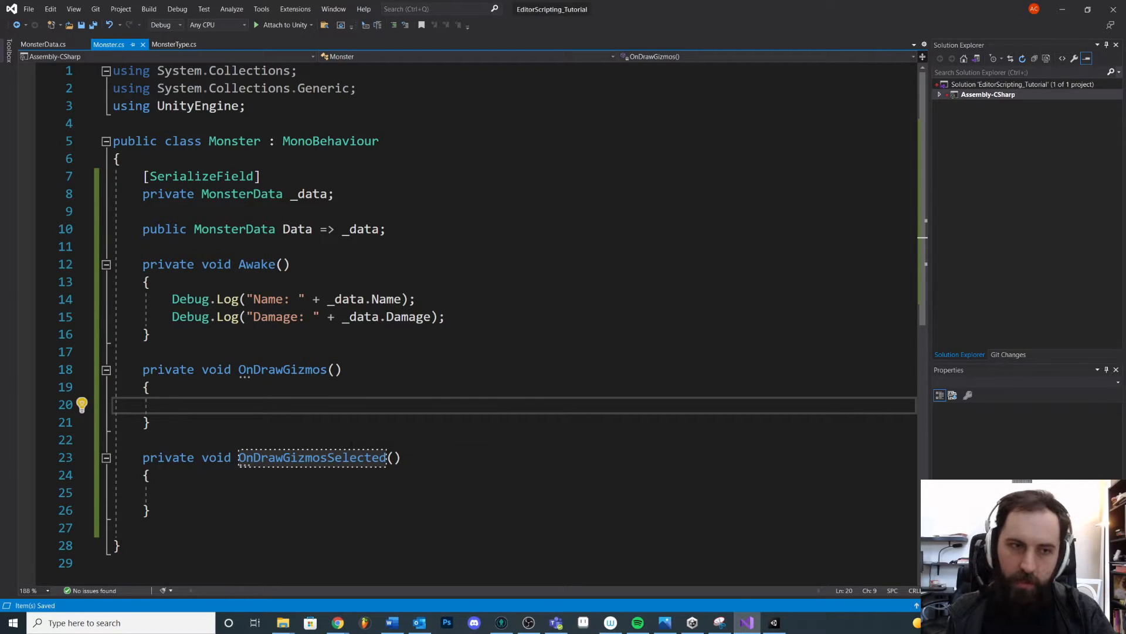
double_click(311, 457)
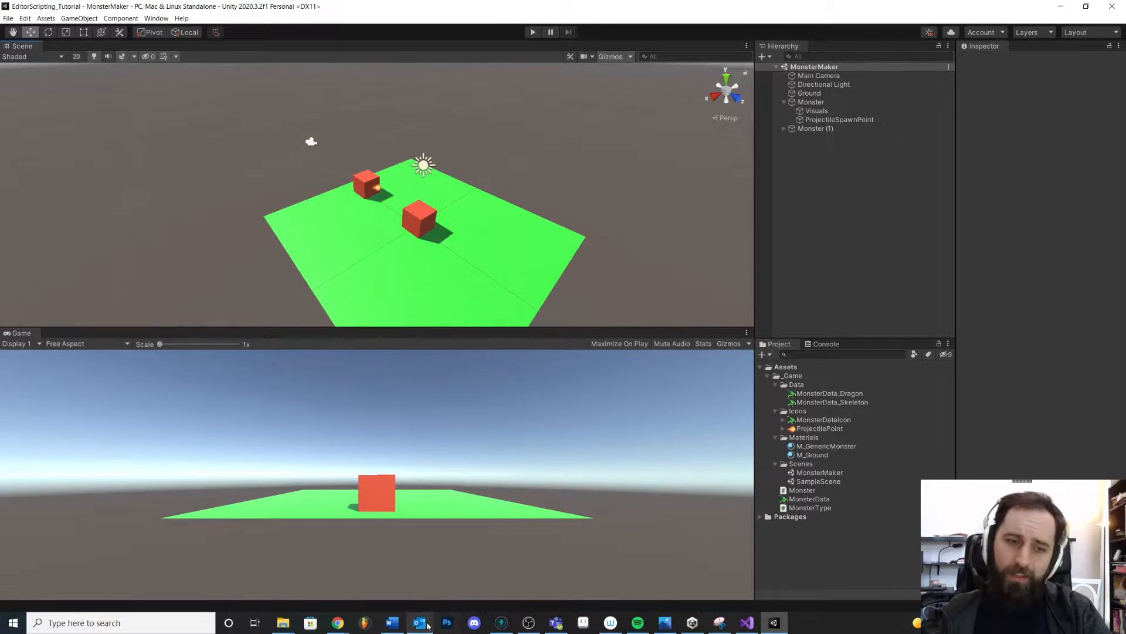
Step: Look up Gizmos.DrawWireSphere in the Unity Scripting API and review its transform.position example
left_click(337, 622)
type("uni")
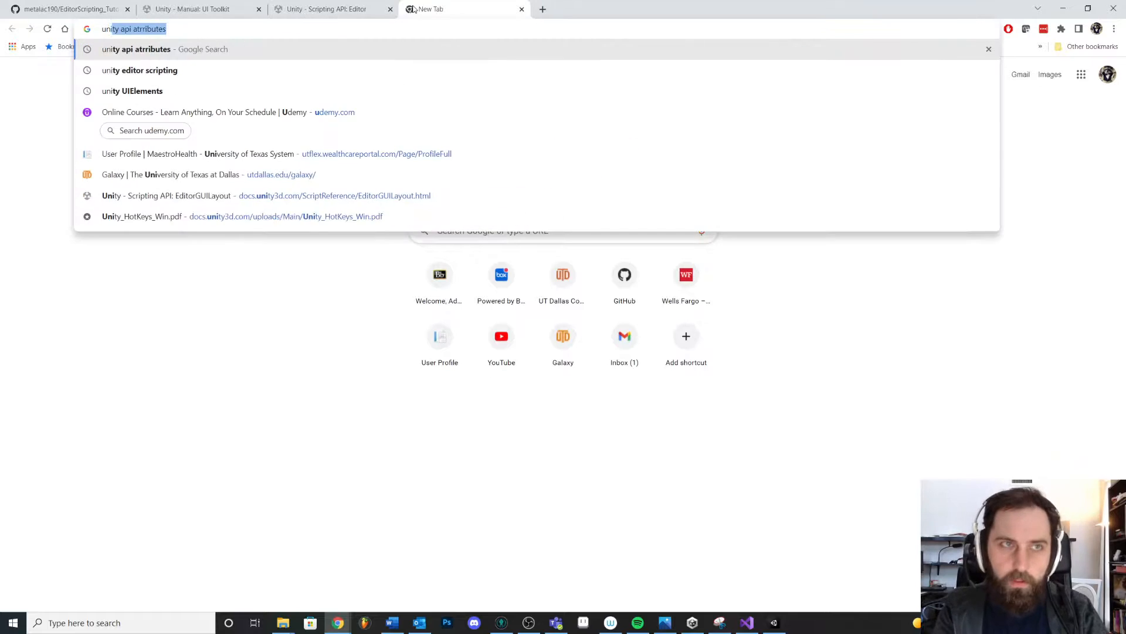
key("Return")
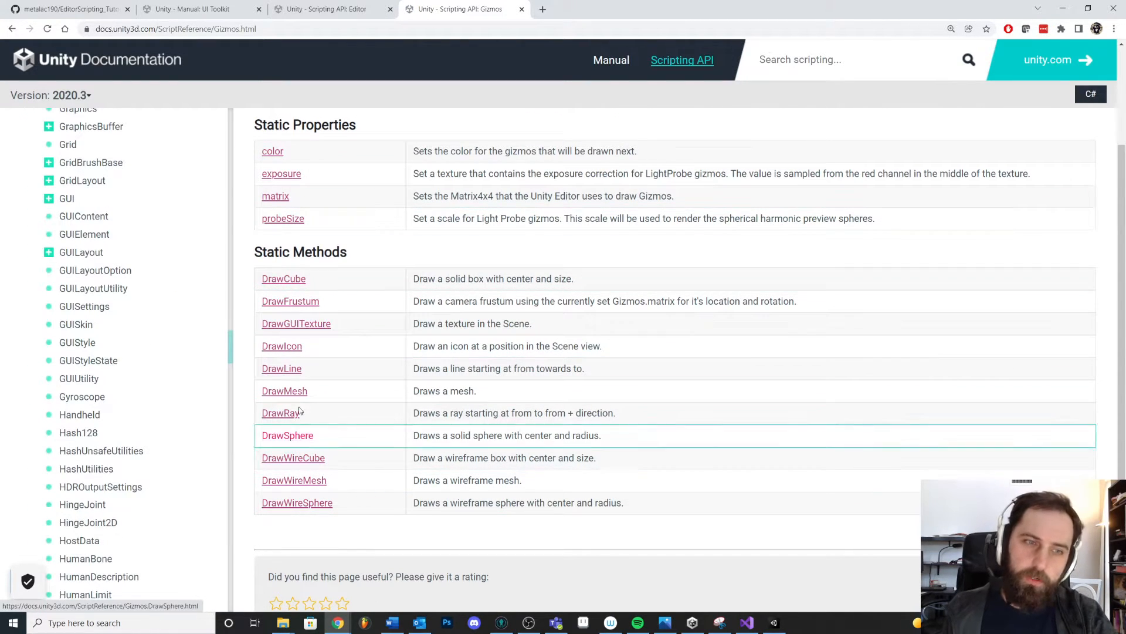
mouse_move(293, 458)
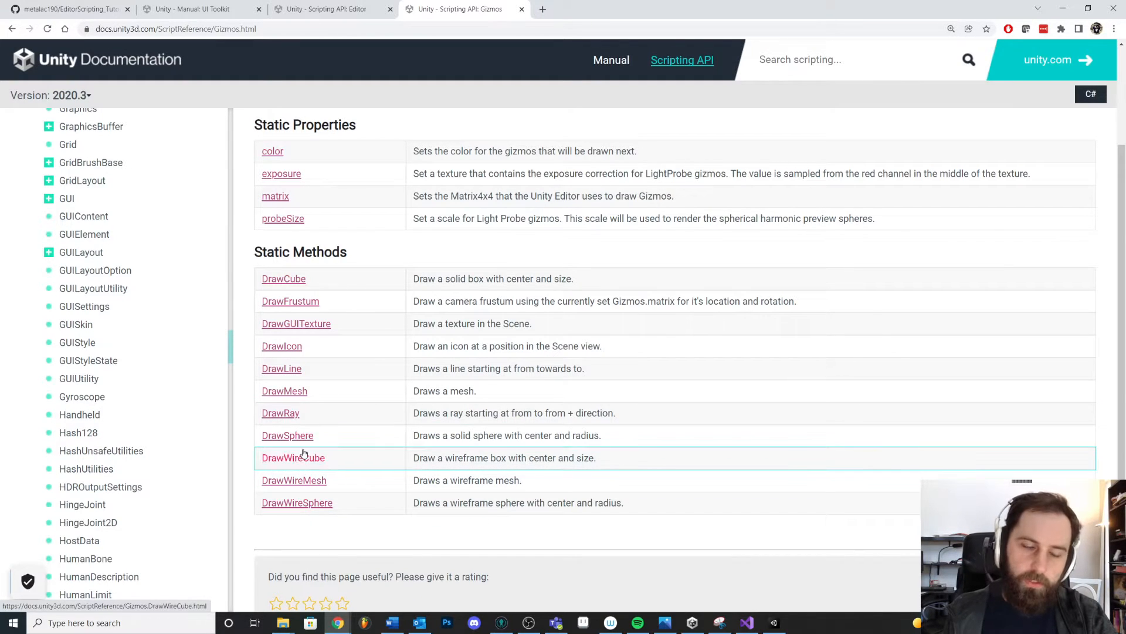
mouse_move(334, 486)
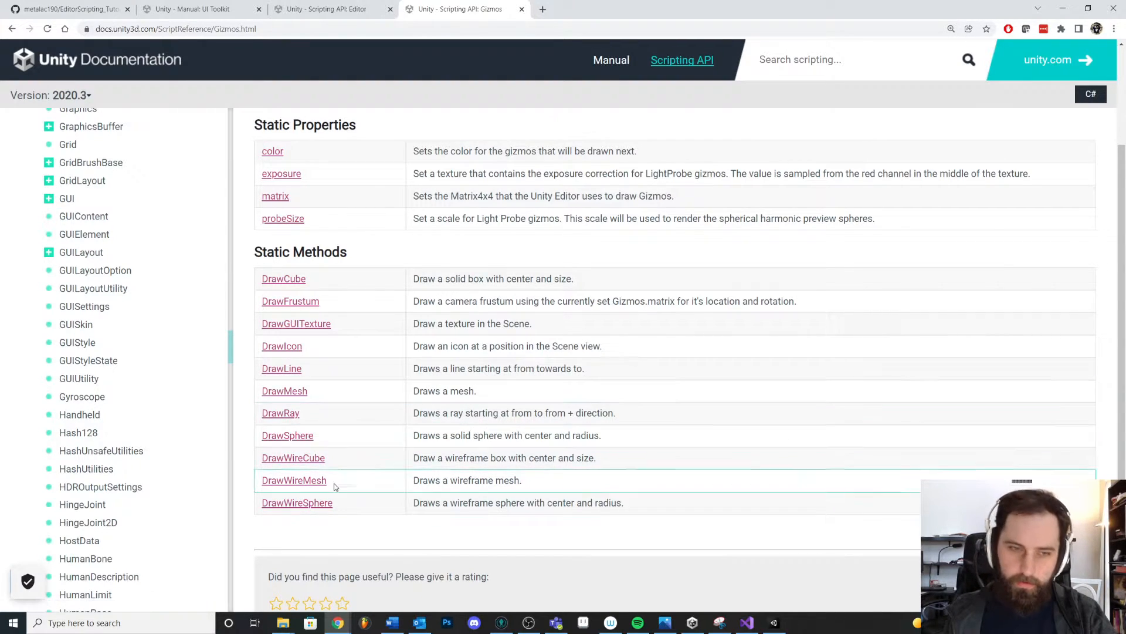
left_click(297, 502)
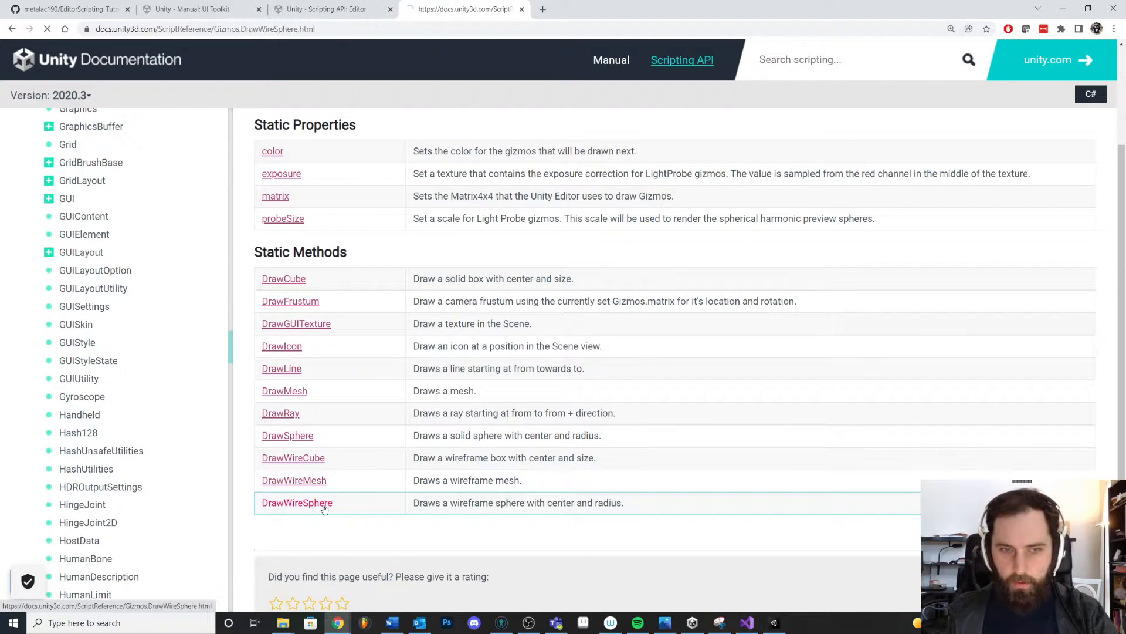
left_click(297, 502)
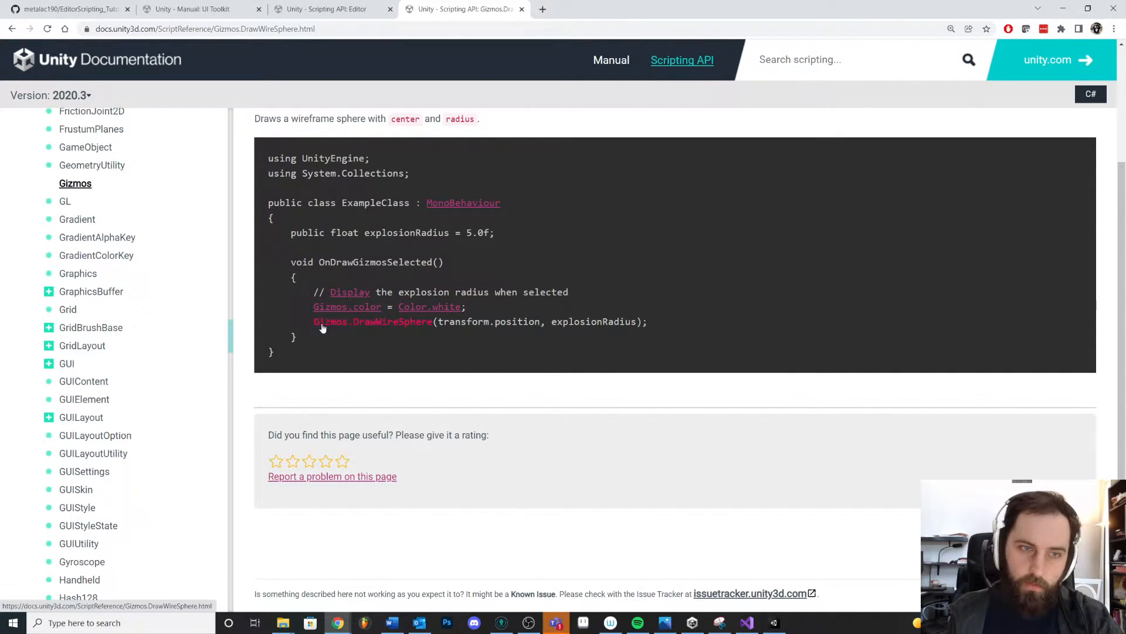
mouse_move(444, 336)
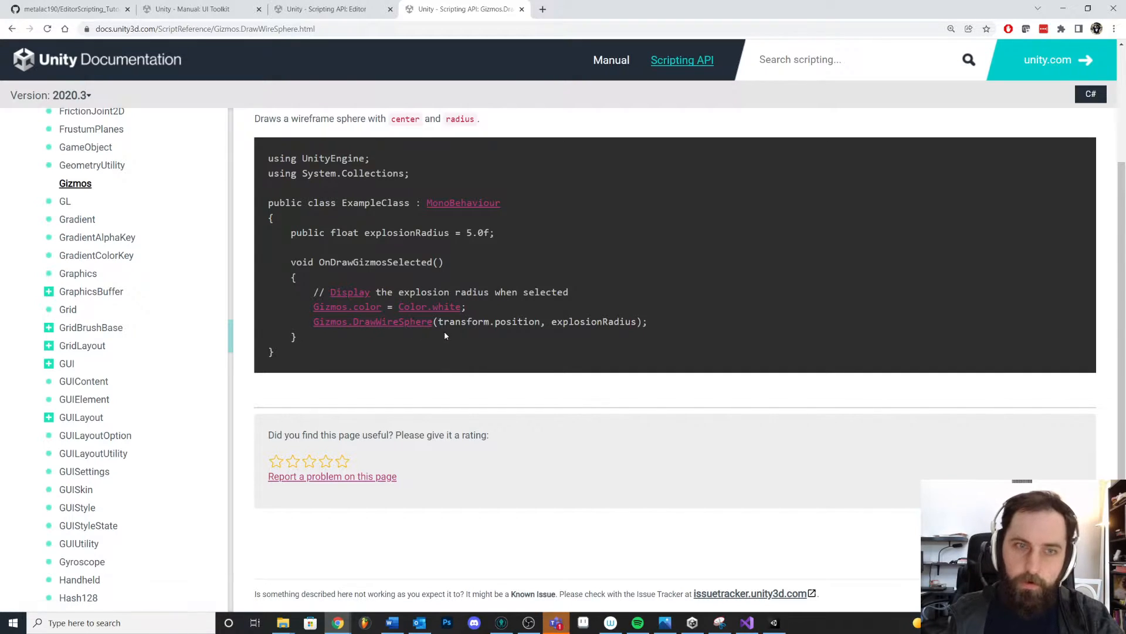
double_click(488, 322)
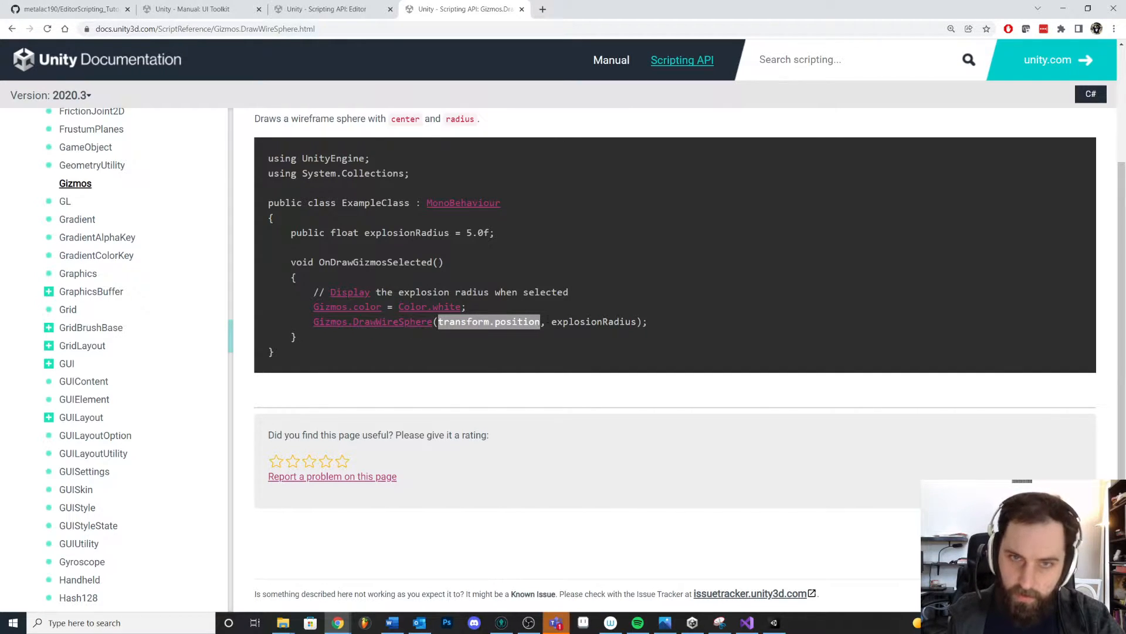
double_click(598, 321)
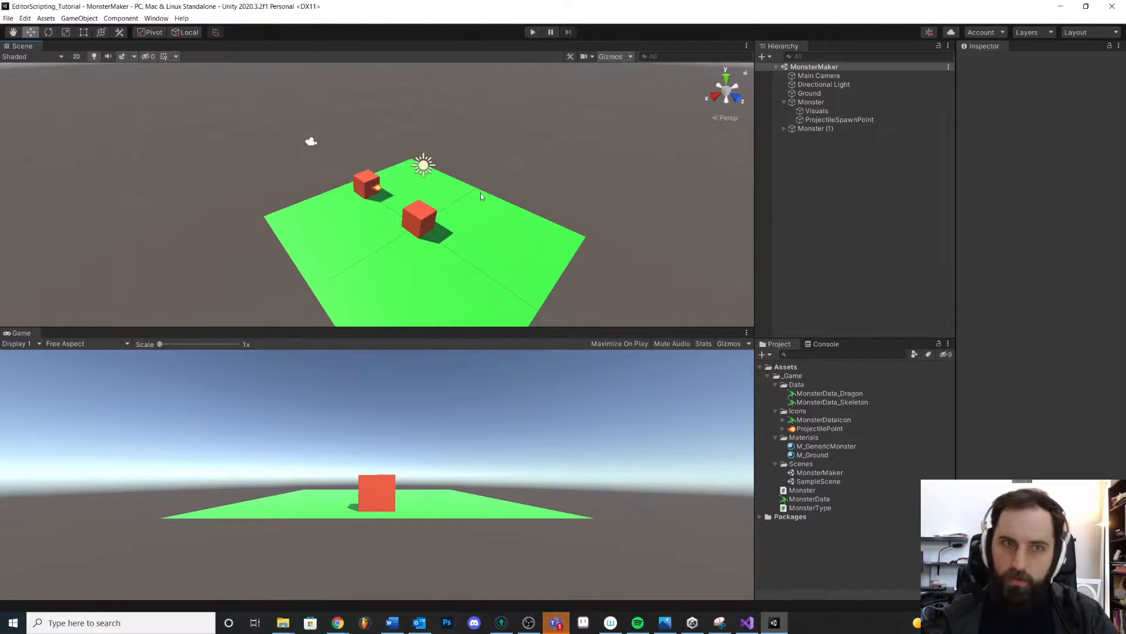
Step: Check the Monster's Visuals child and components, then the Dragon data's Range Of Awareness of 12
left_click(816, 111)
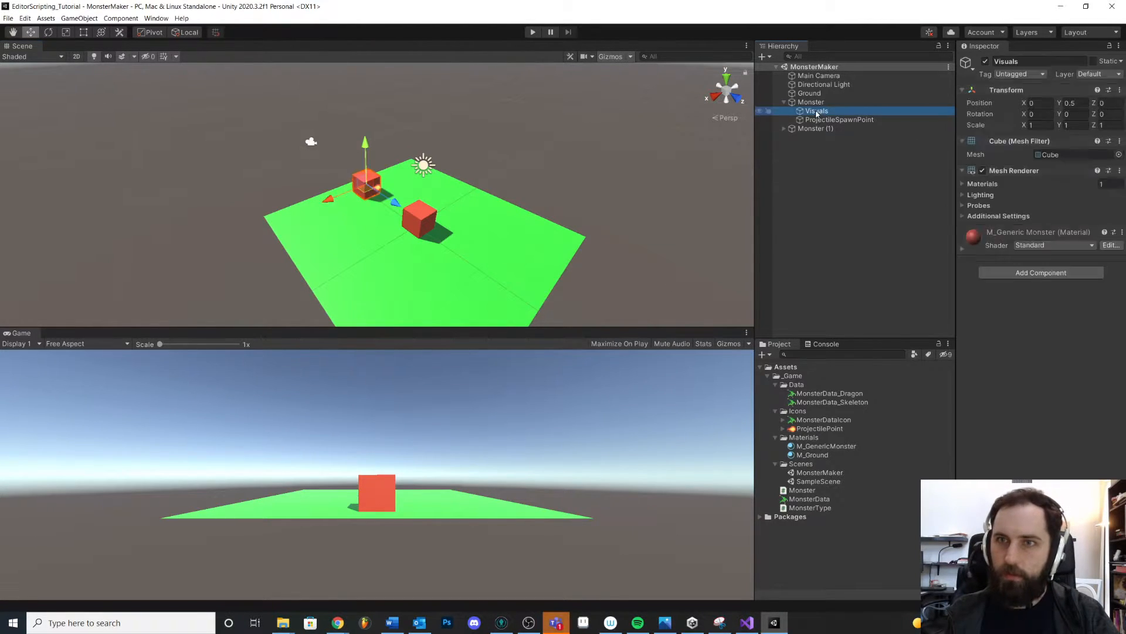
left_click(812, 101)
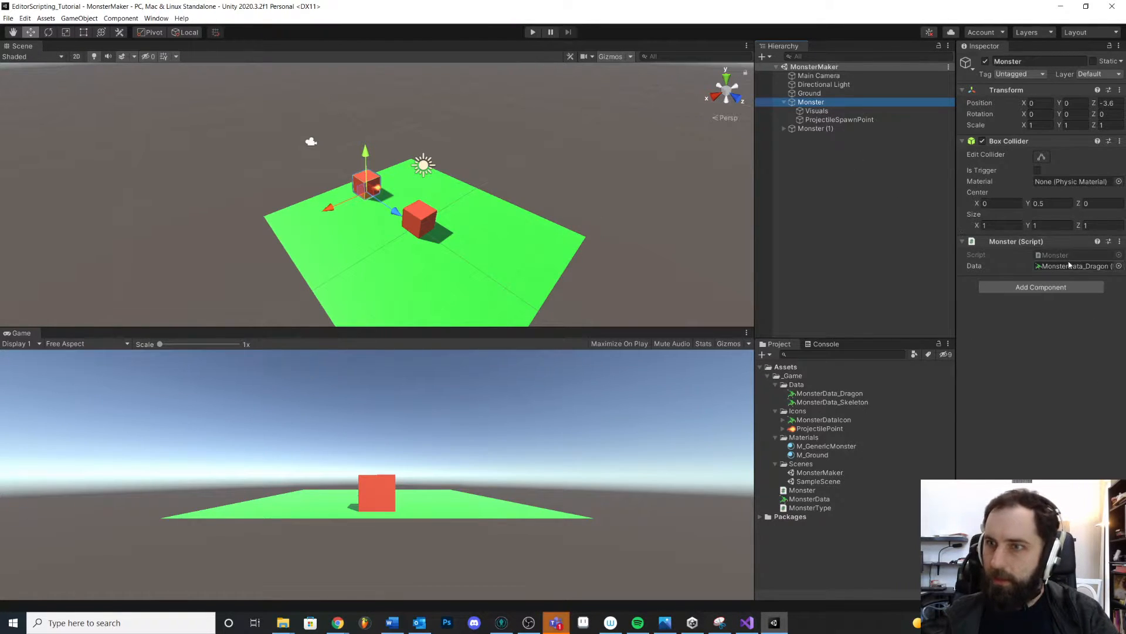
left_click(829, 393)
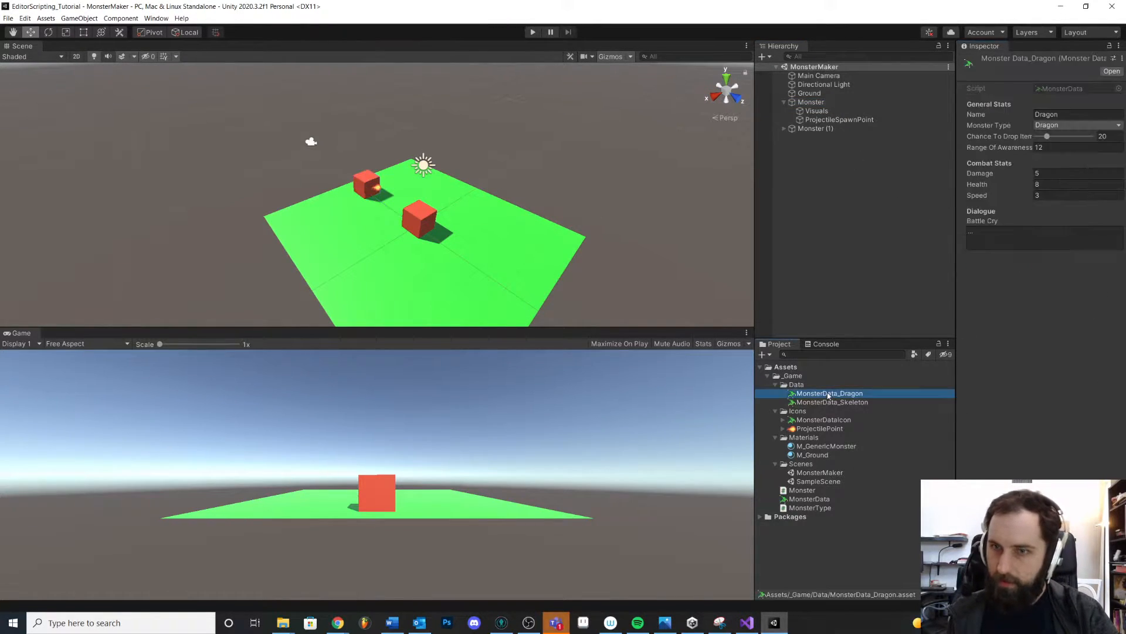
mouse_move(825, 108)
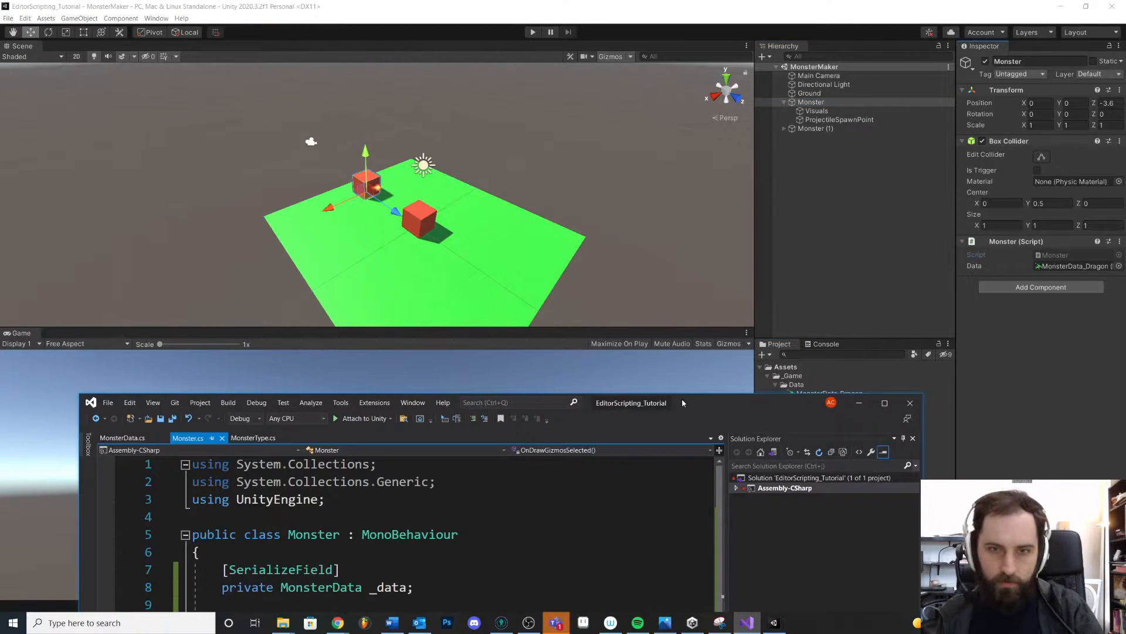
Step: Start a Gizmos draw call in OnDrawGizmosSelected and erase the DrawSphere attempt
left_click(884, 402)
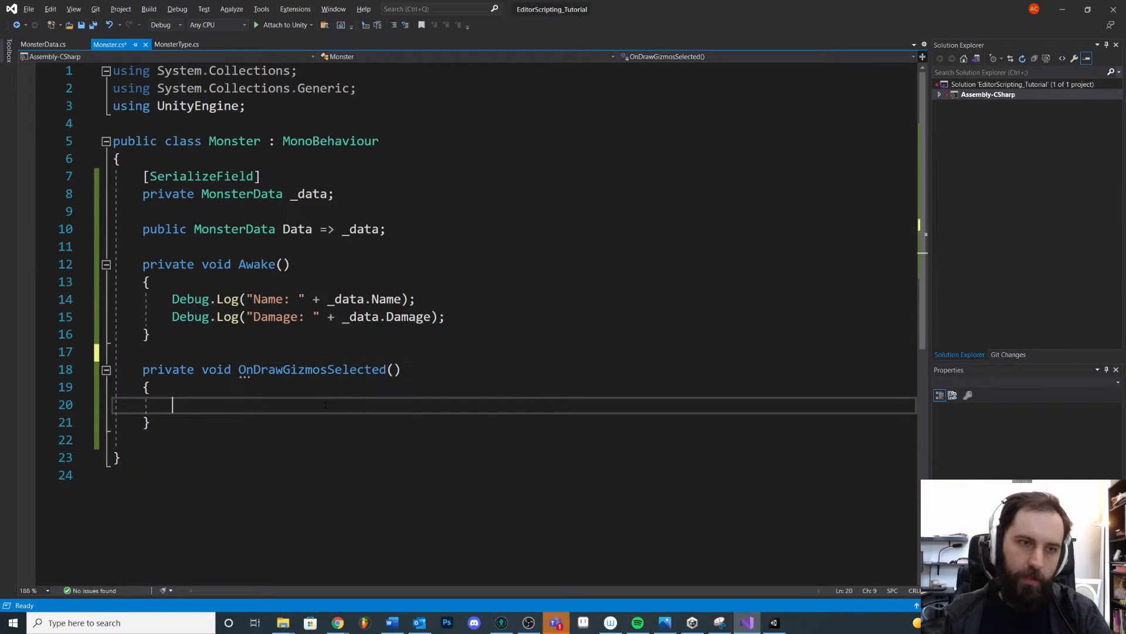
key("ctrl+s")
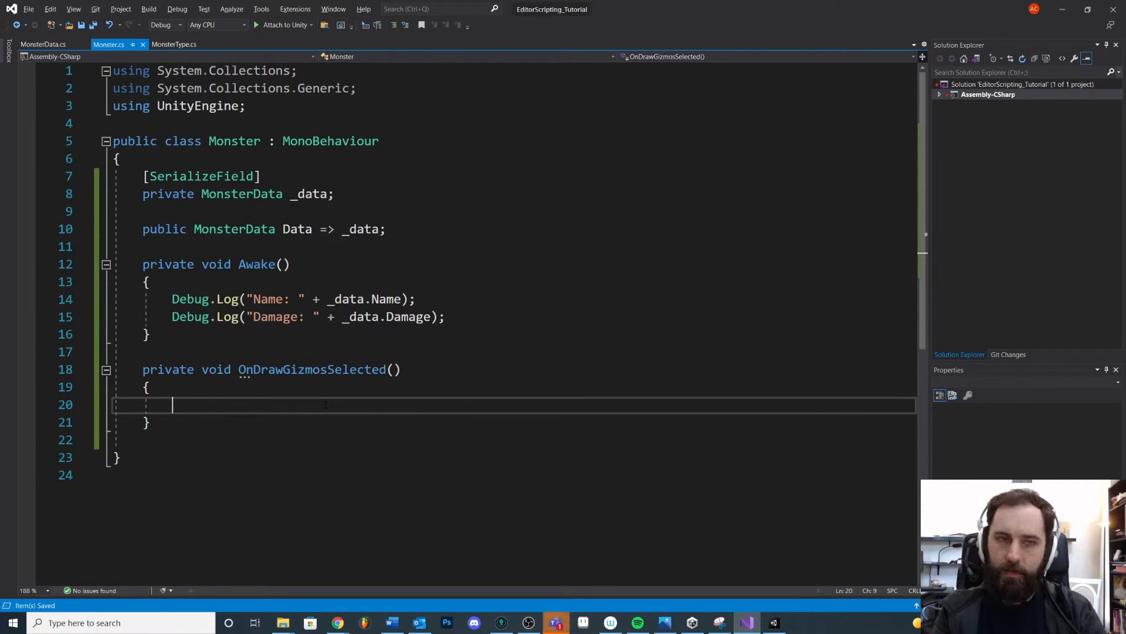
type("Gizmos.")
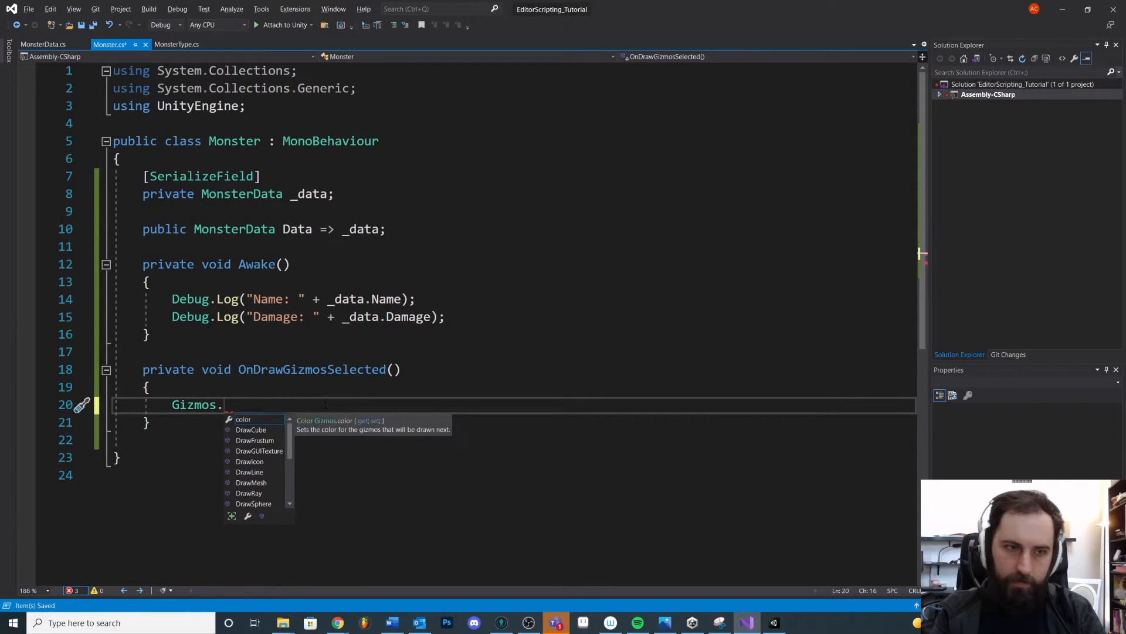
type("D")
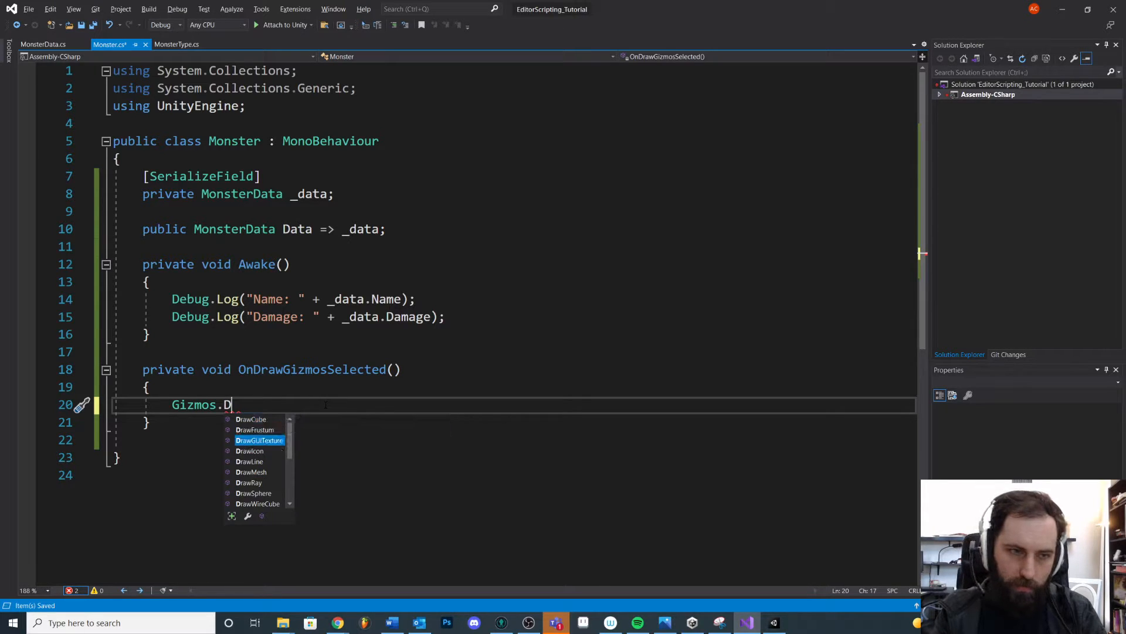
scroll("down", 3)
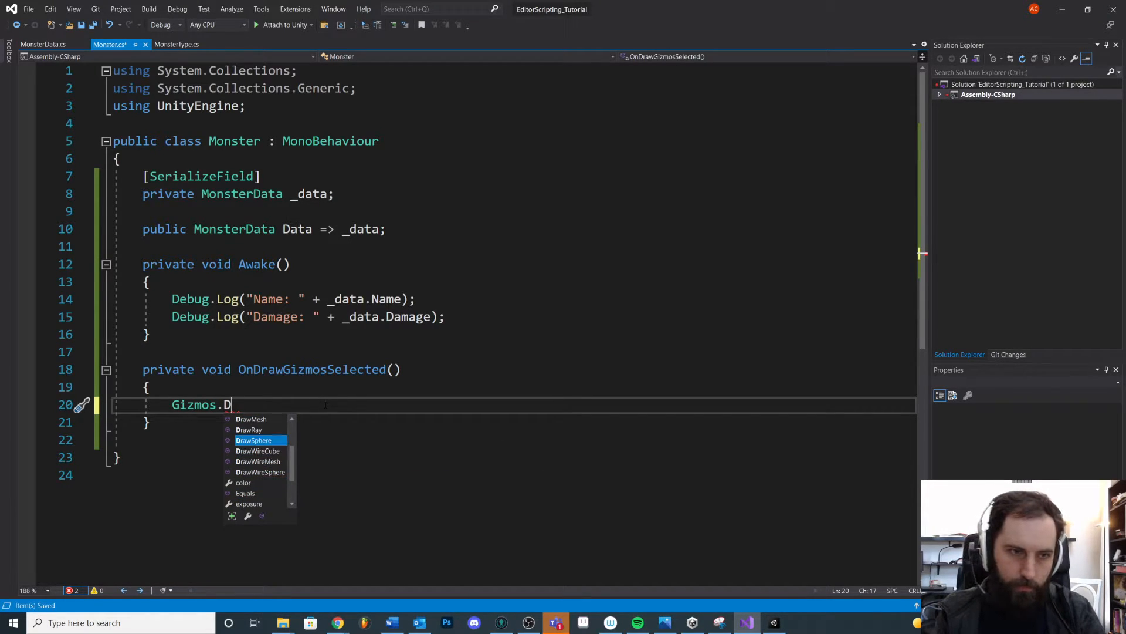
mouse_move(254, 440)
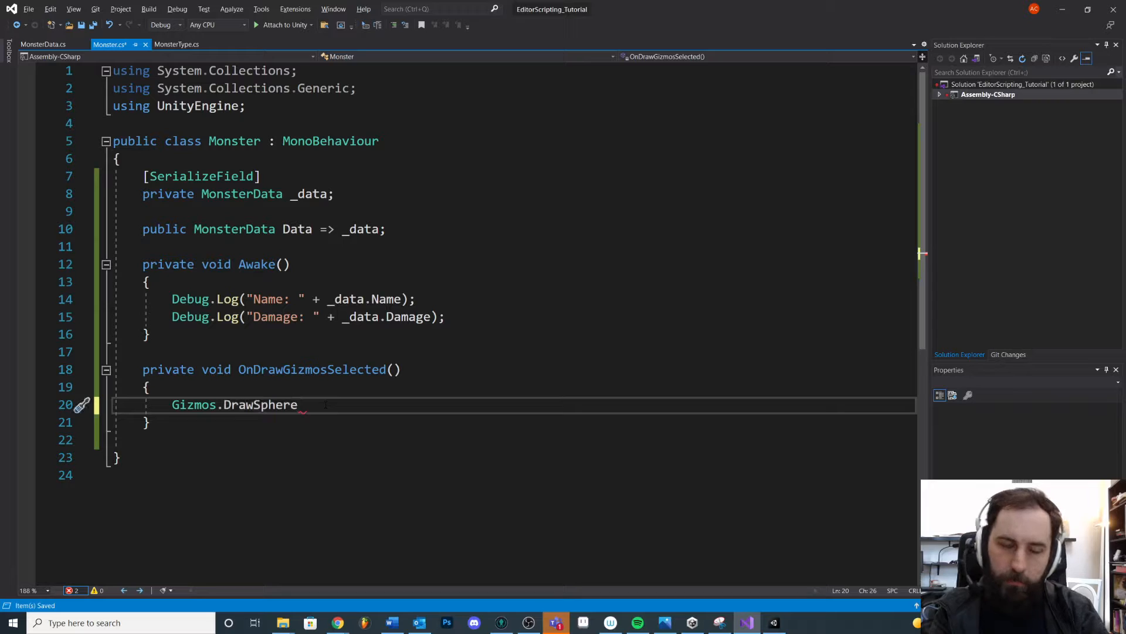
key("Backspace")
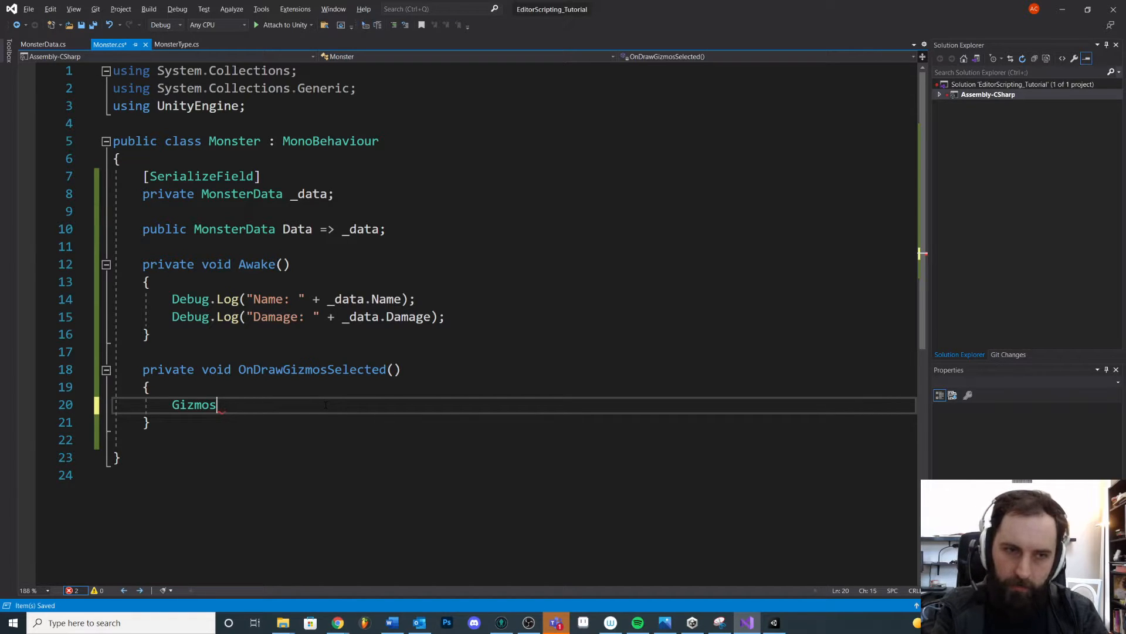
Step: Write Gizmos.DrawWireSphere(transform.position, _data.RangeOfAwareness) in OnDrawGizmosSelected
type(".D")
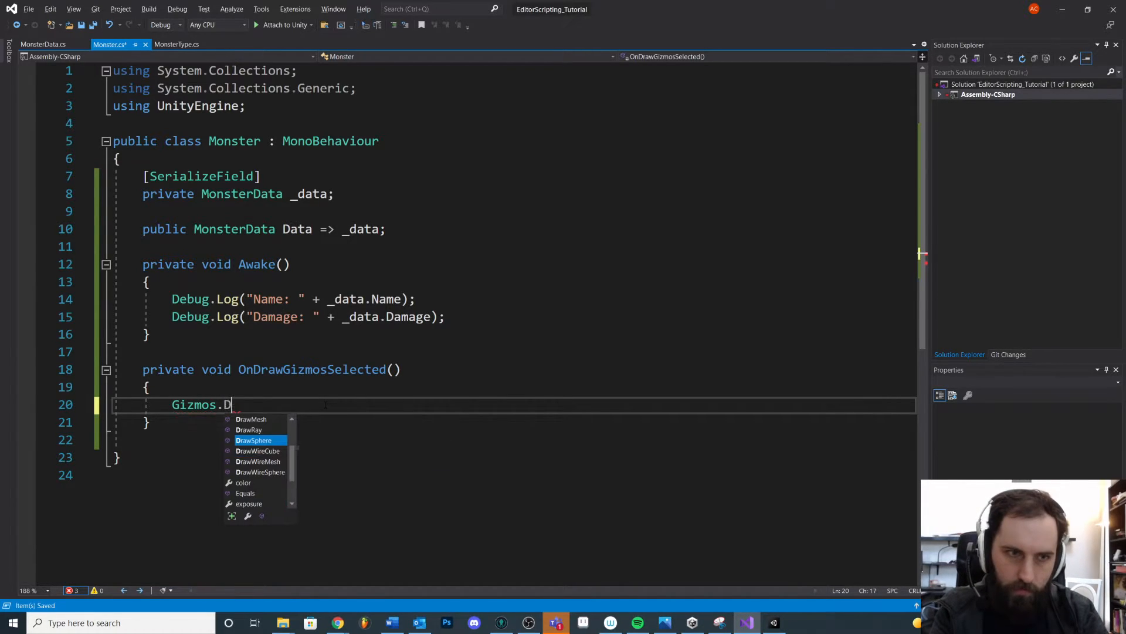
type("rawWireSphere(")
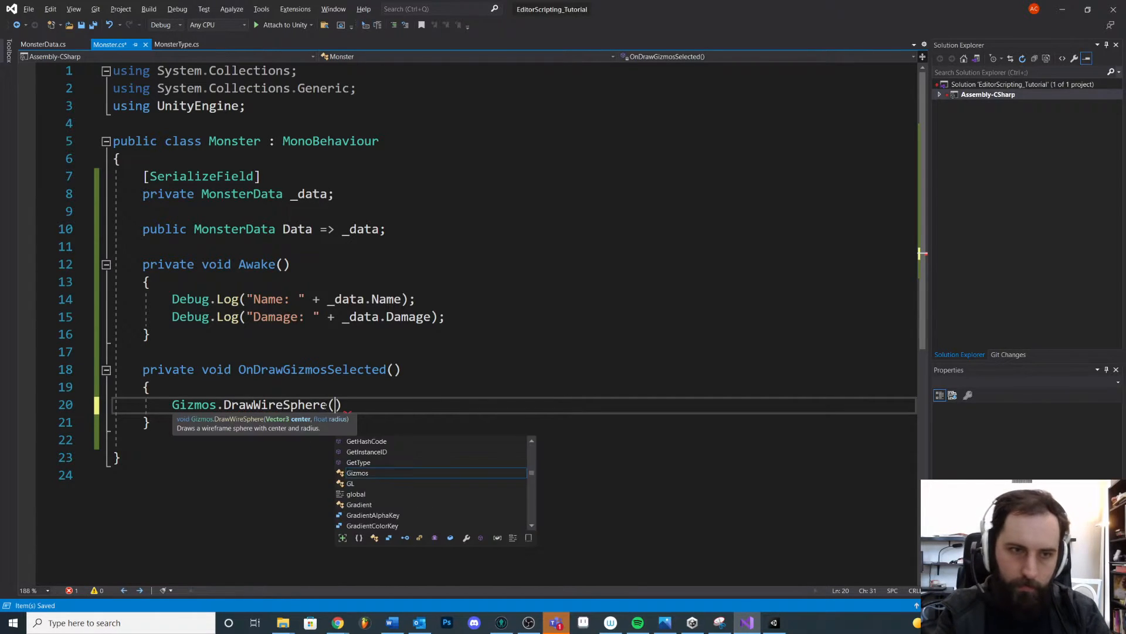
type("transform.position")
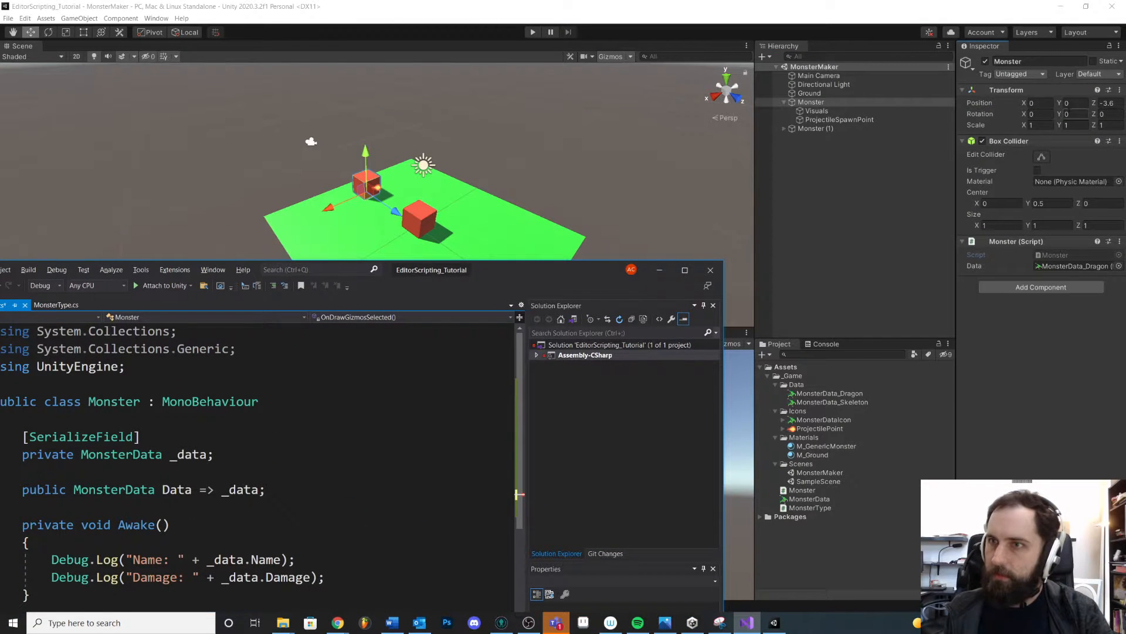
left_click(684, 270)
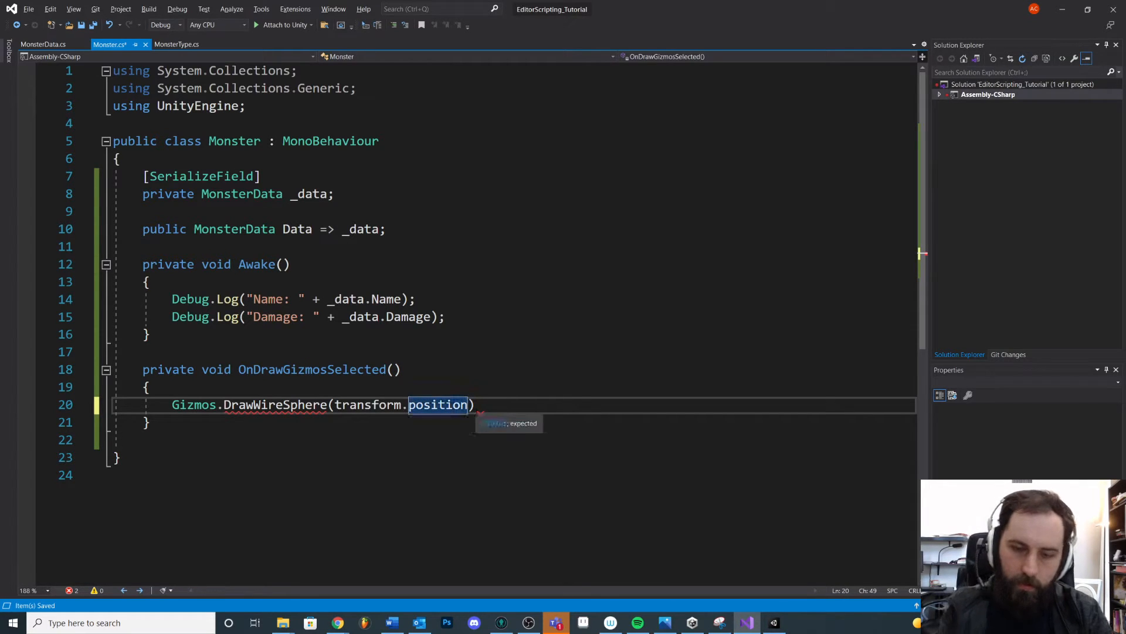
type(", _data")
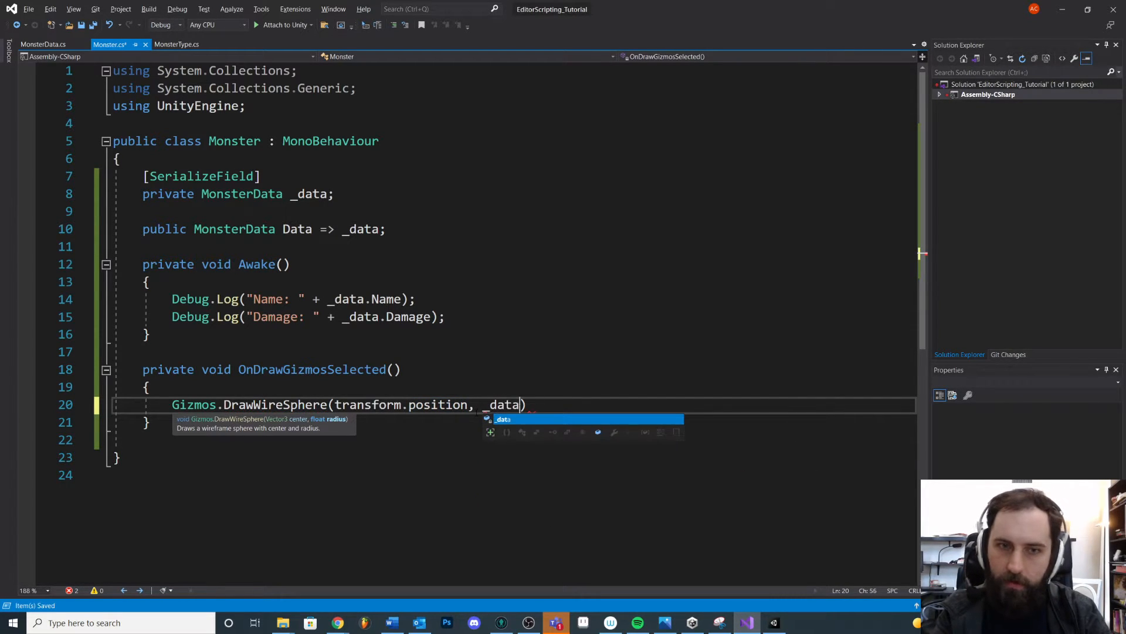
type(".RangeOfAwareness")
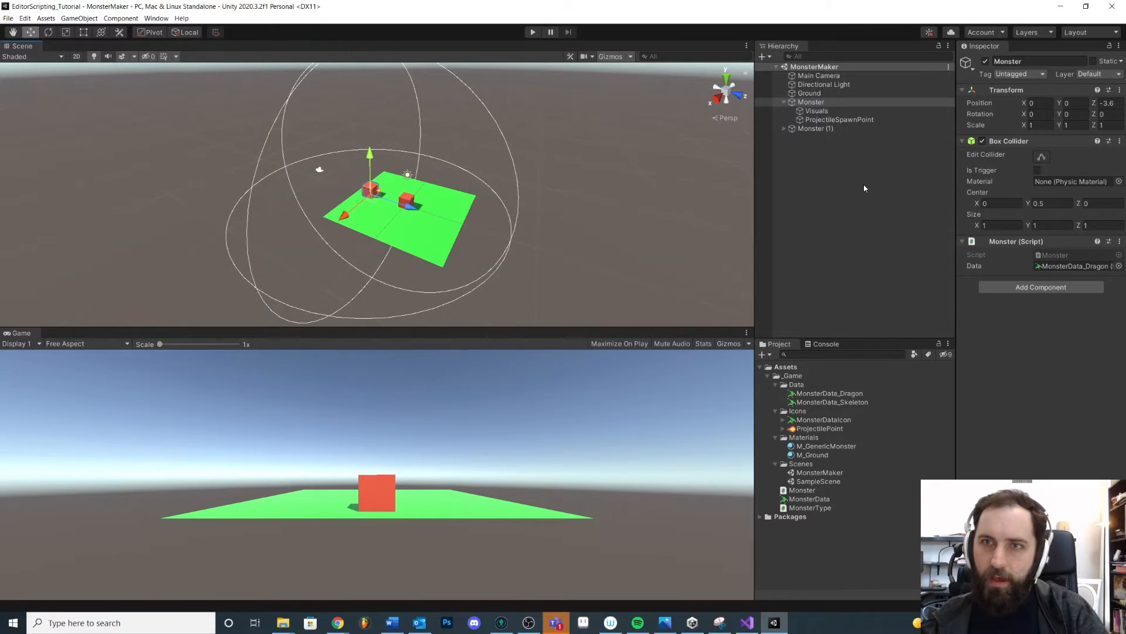
left_click(815, 128)
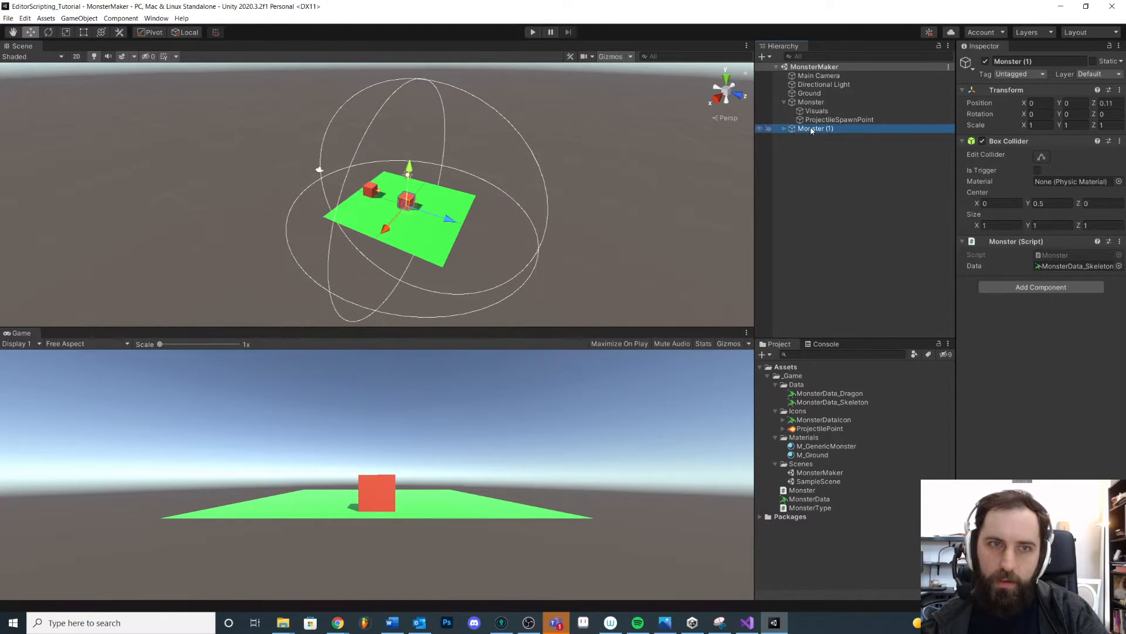
left_click(812, 101)
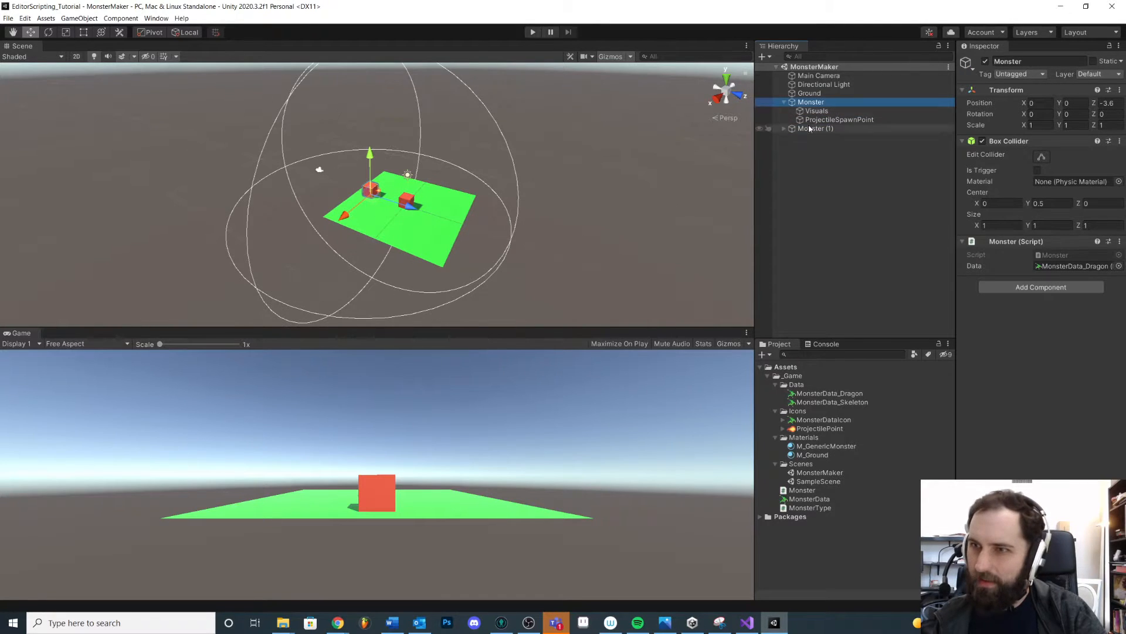
left_click(830, 393)
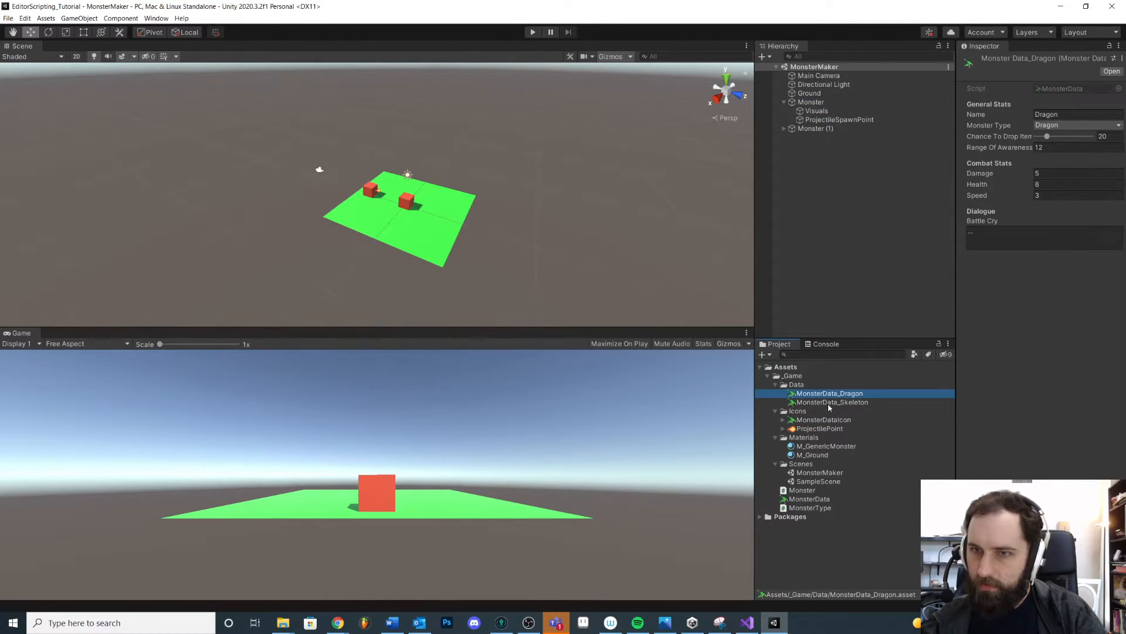
left_click(832, 401)
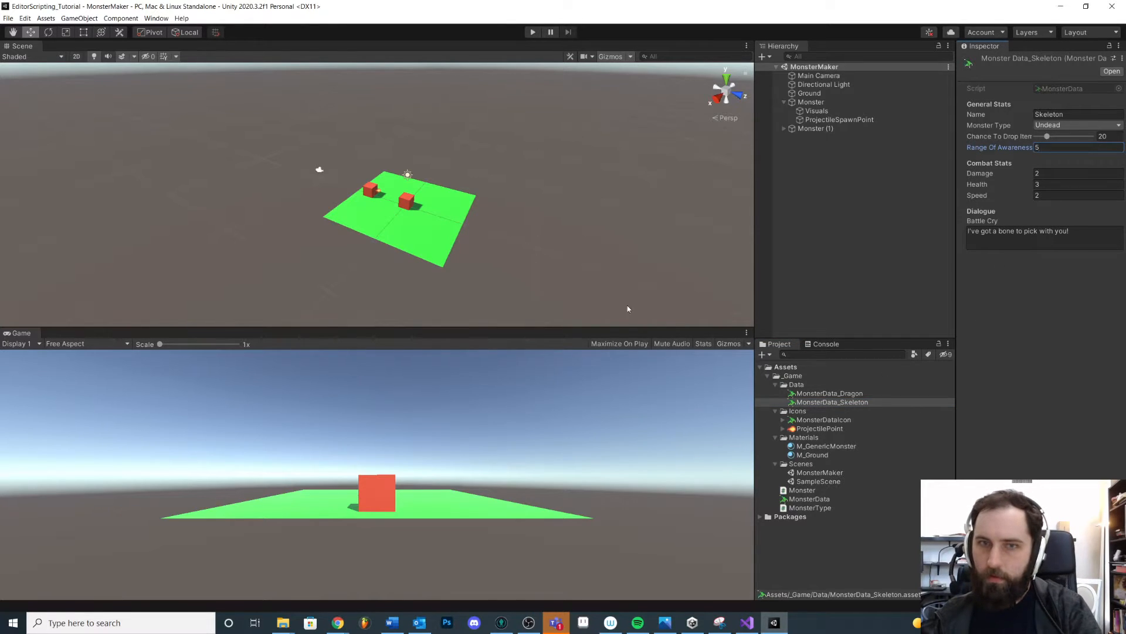
left_click(810, 101)
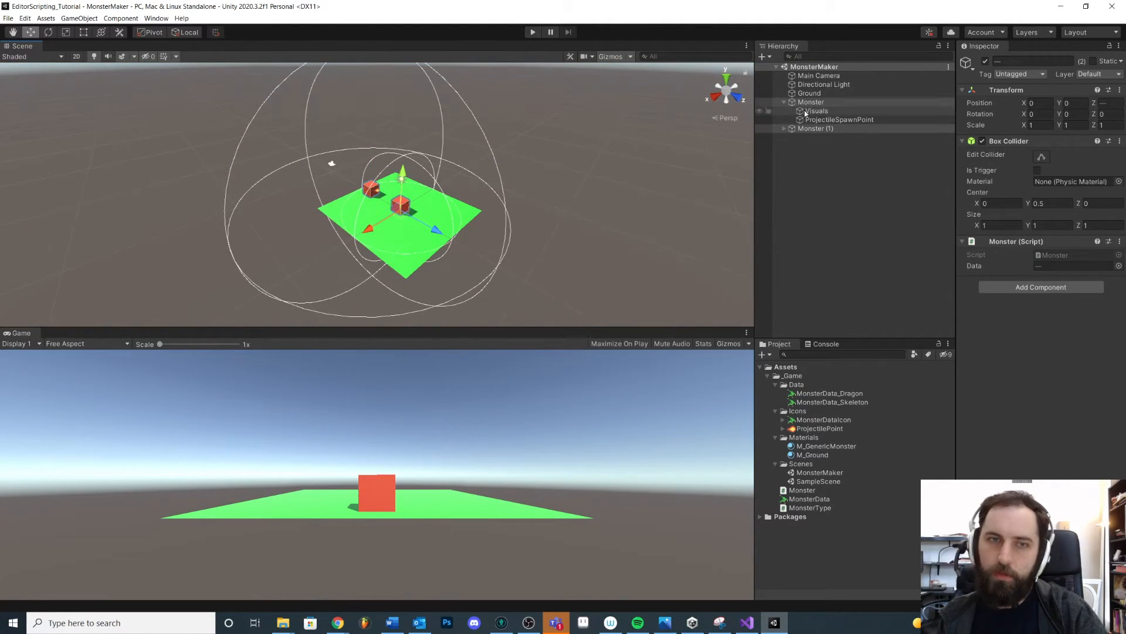
left_click(817, 111)
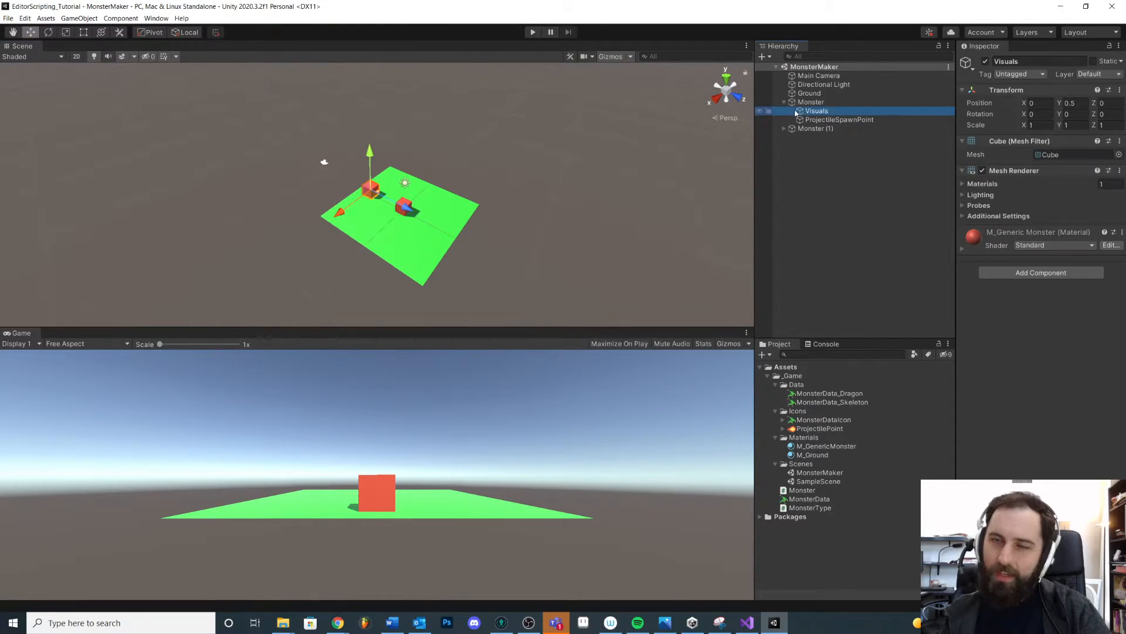
left_click(811, 101)
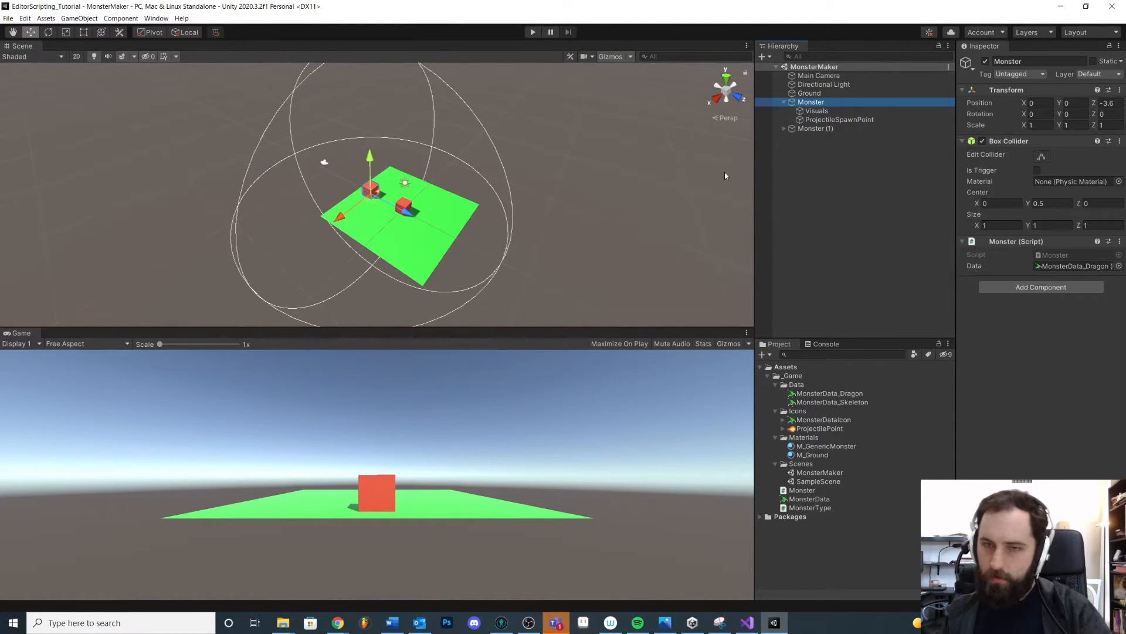
left_click(747, 621)
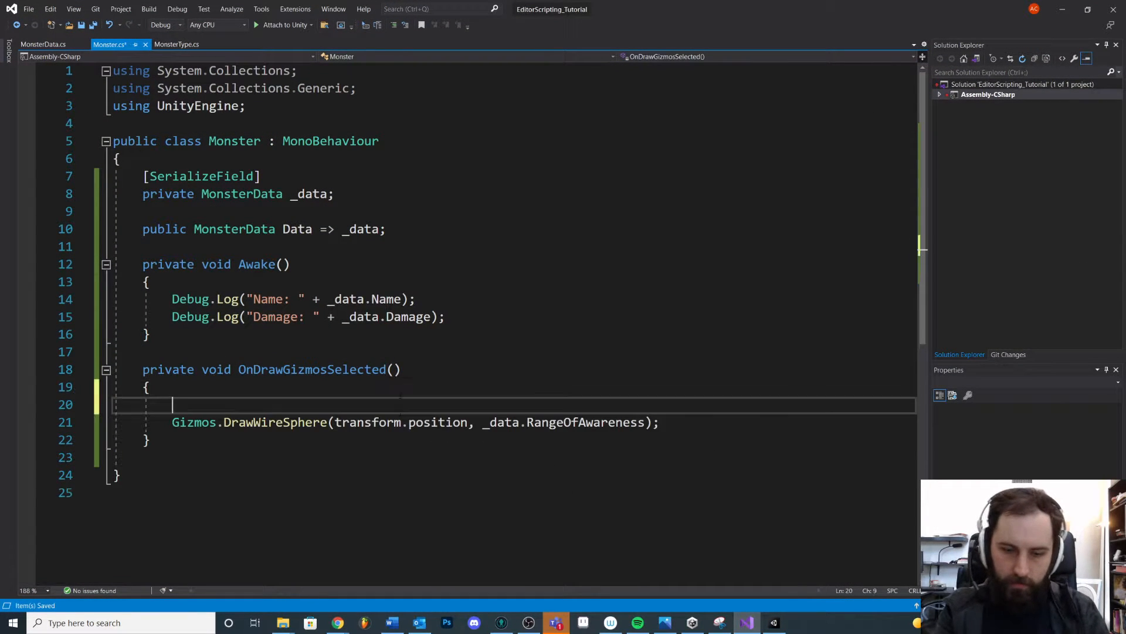
Step: Set Gizmos.color to red and change the awareness DrawSphere call to DrawWireSphere
type("Gizmos.co")
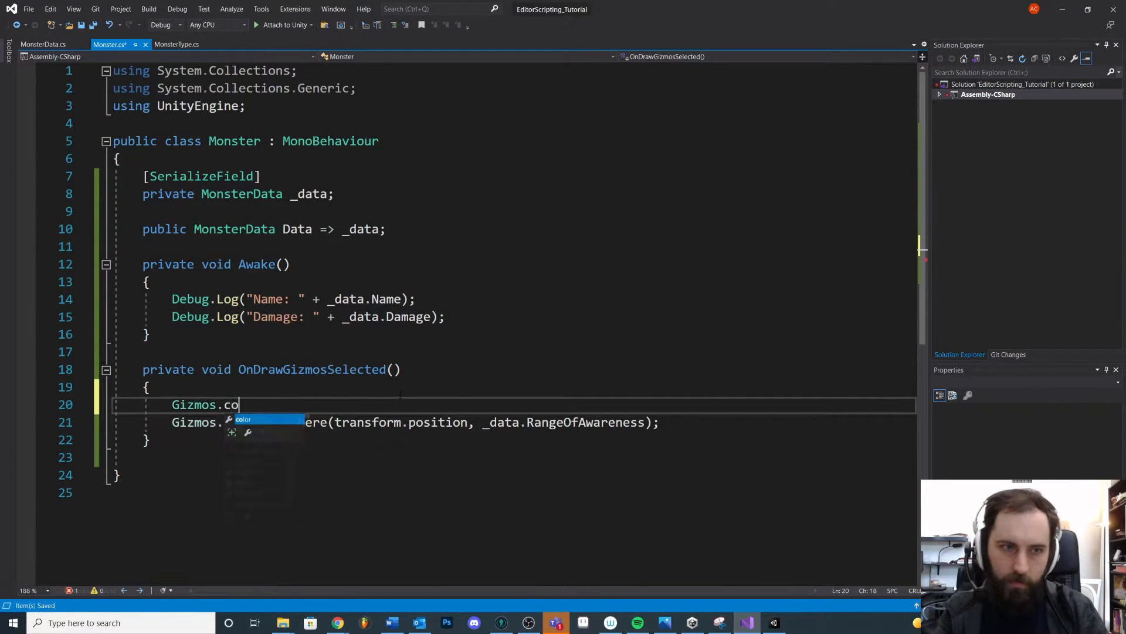
type("lor = Color.")
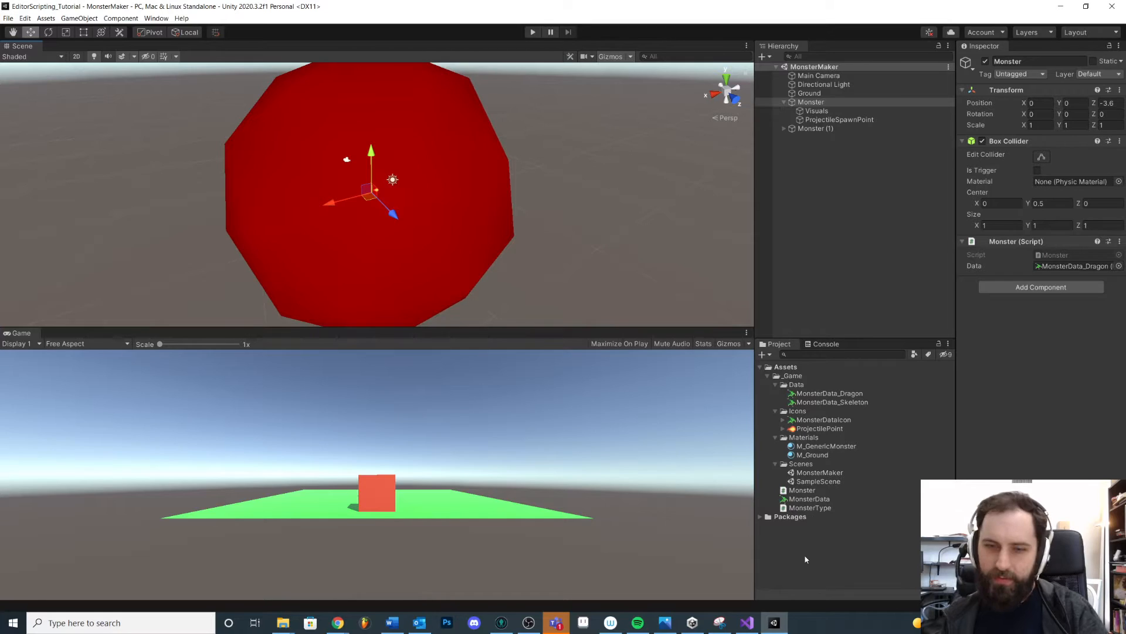
left_click(746, 623)
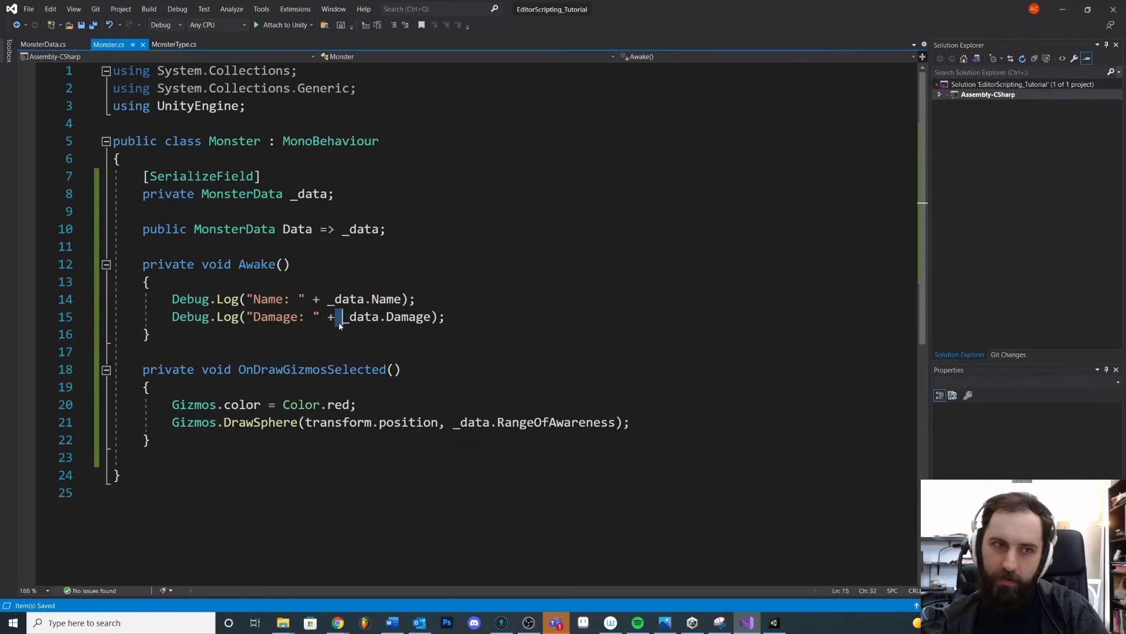
type("DrawWir")
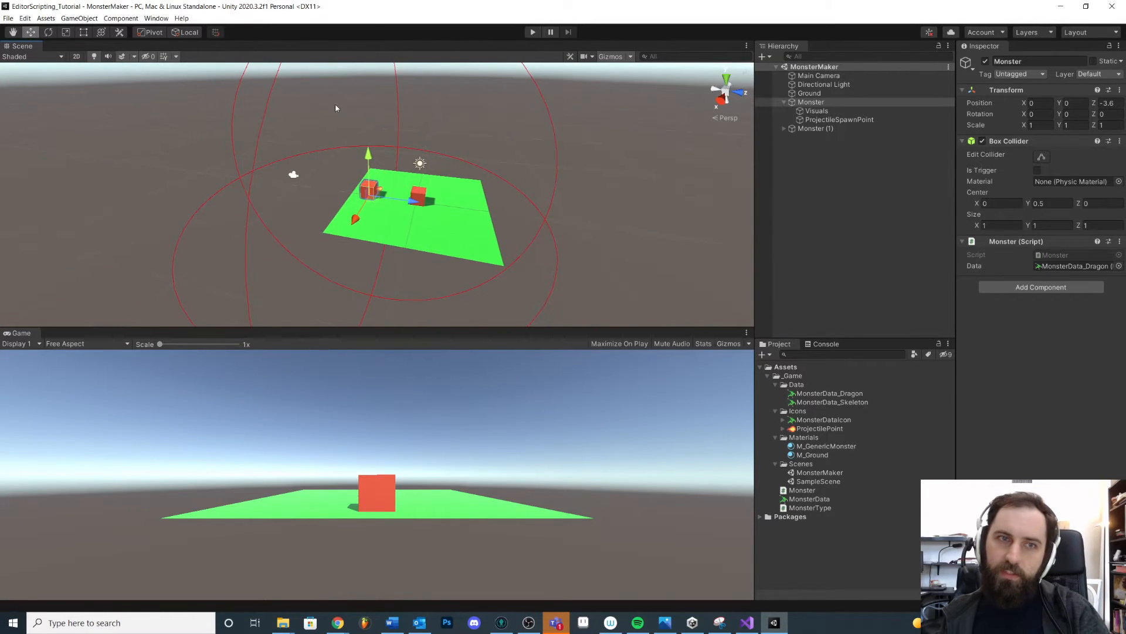
Step: Orbit around the selected Monster to inspect the red awareness wire sphere gizmo
left_click_drag(334, 108, 433, 188)
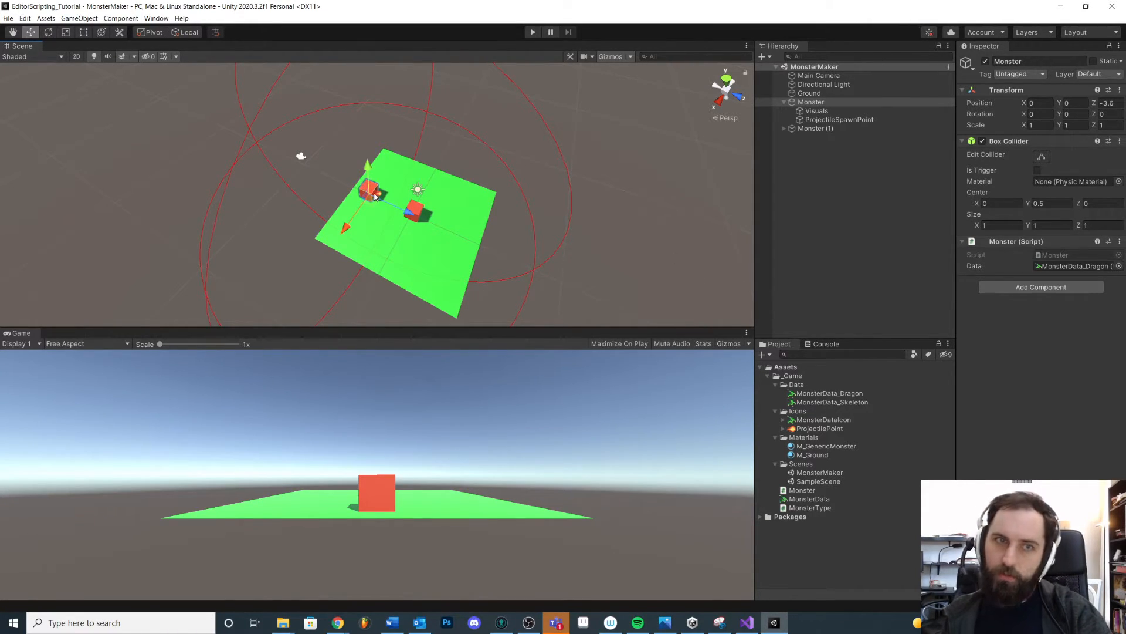
mouse_move(565, 264)
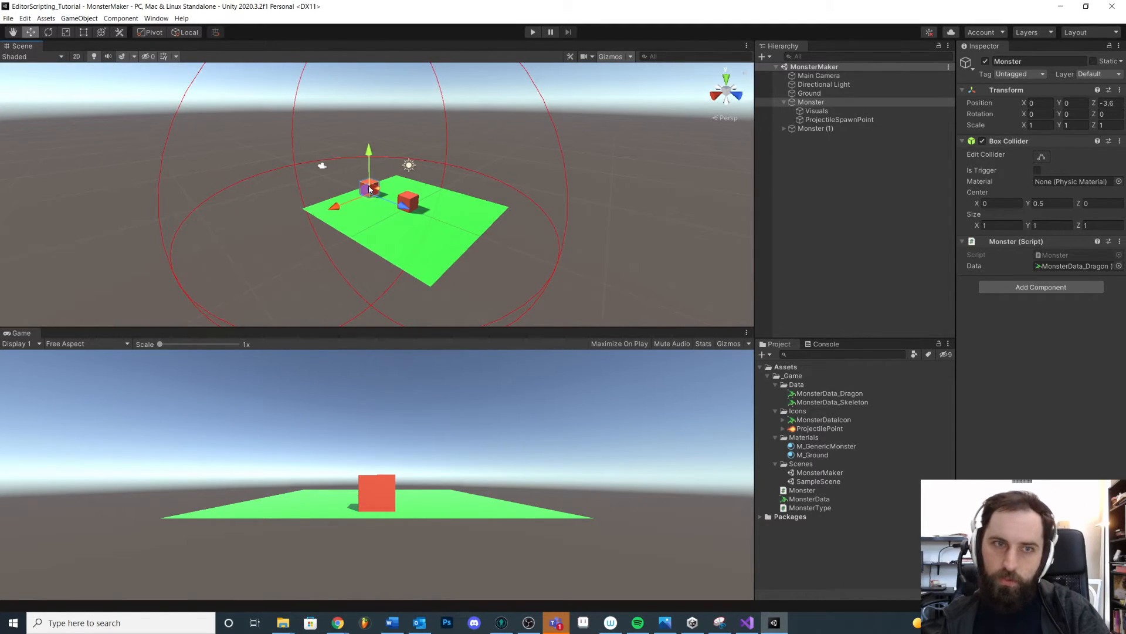
left_click(746, 622)
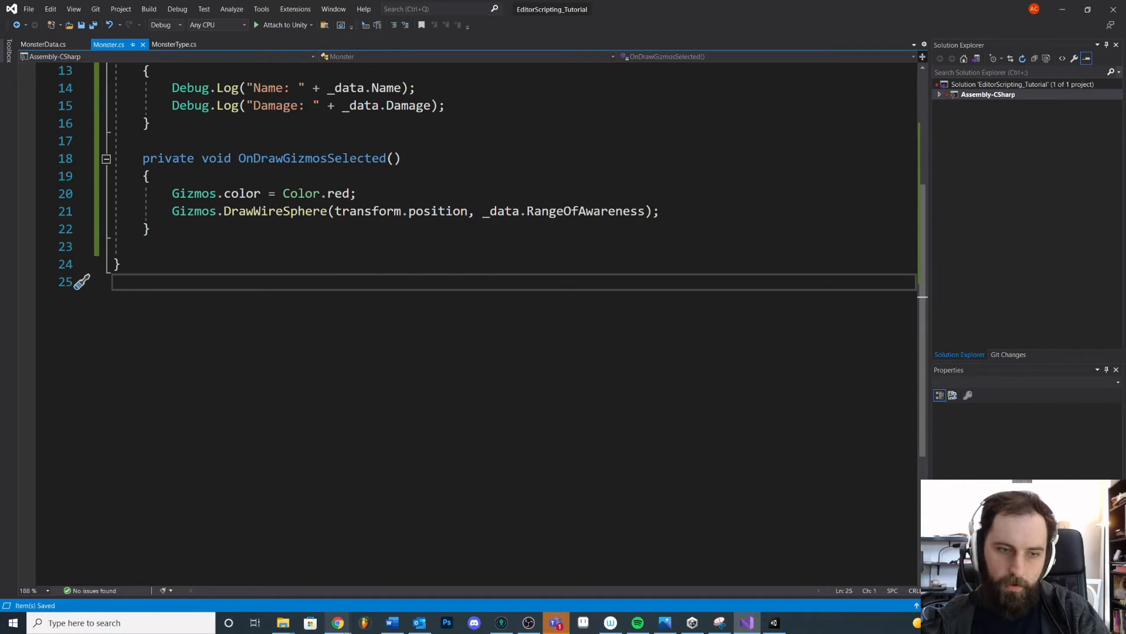
Step: Open the Gizmos.DrawRay reference with its forward-ray example code
left_click(336, 622)
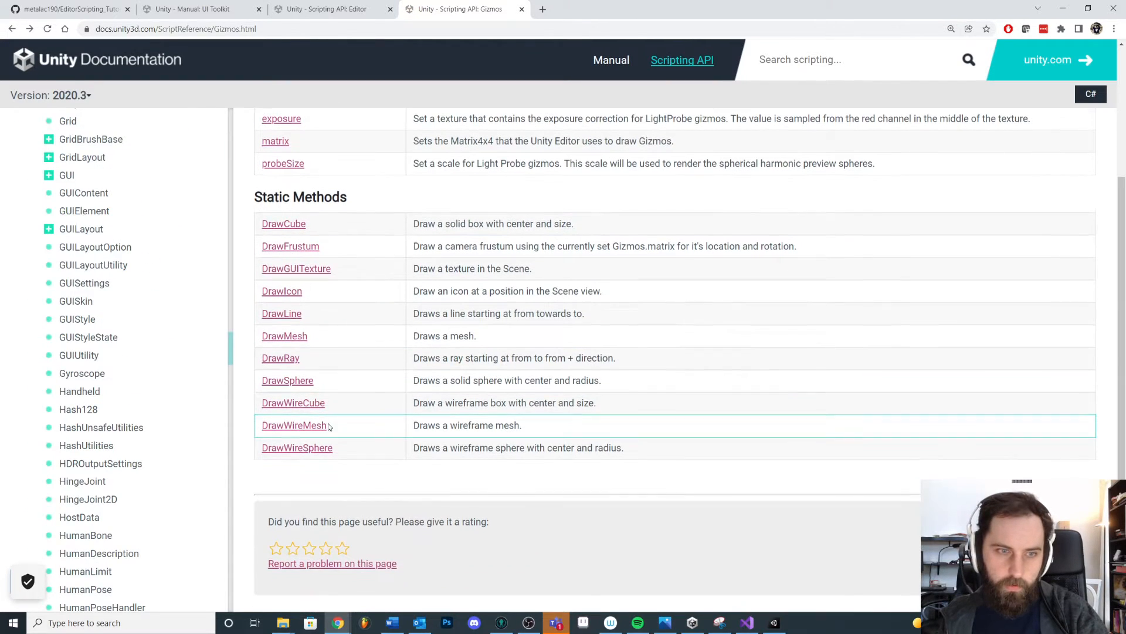
left_click(281, 358)
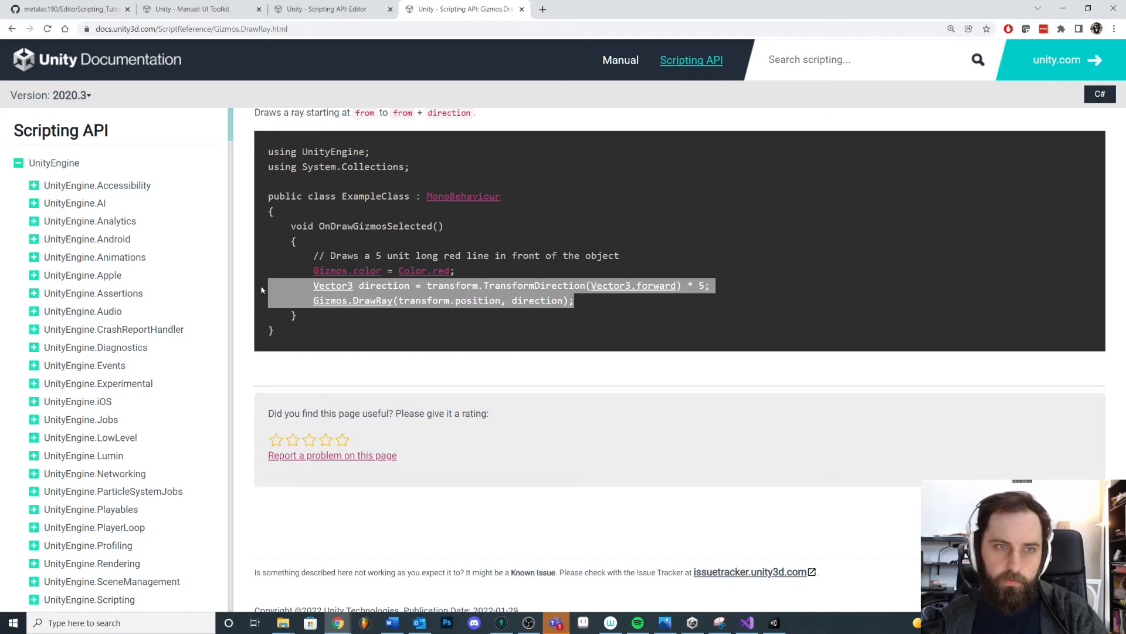
Step: Rewrite the pasted DrawRay direction to use transform.forward instead of TransformDirection(Vector3.forward)
left_click(746, 623)
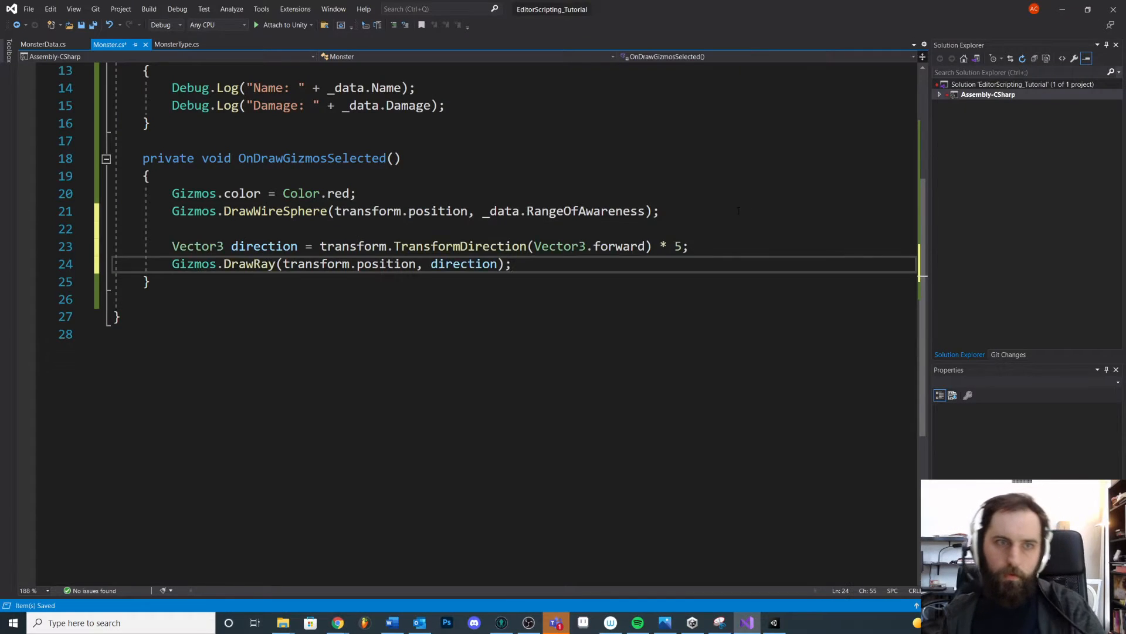
double_click(460, 245)
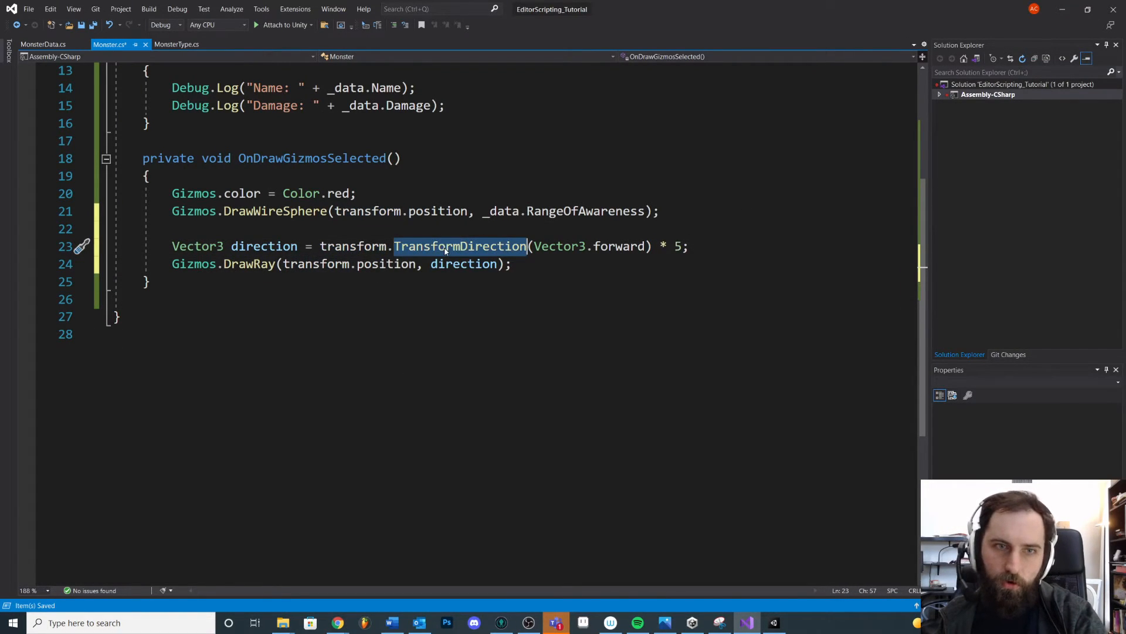
left_click(662, 245)
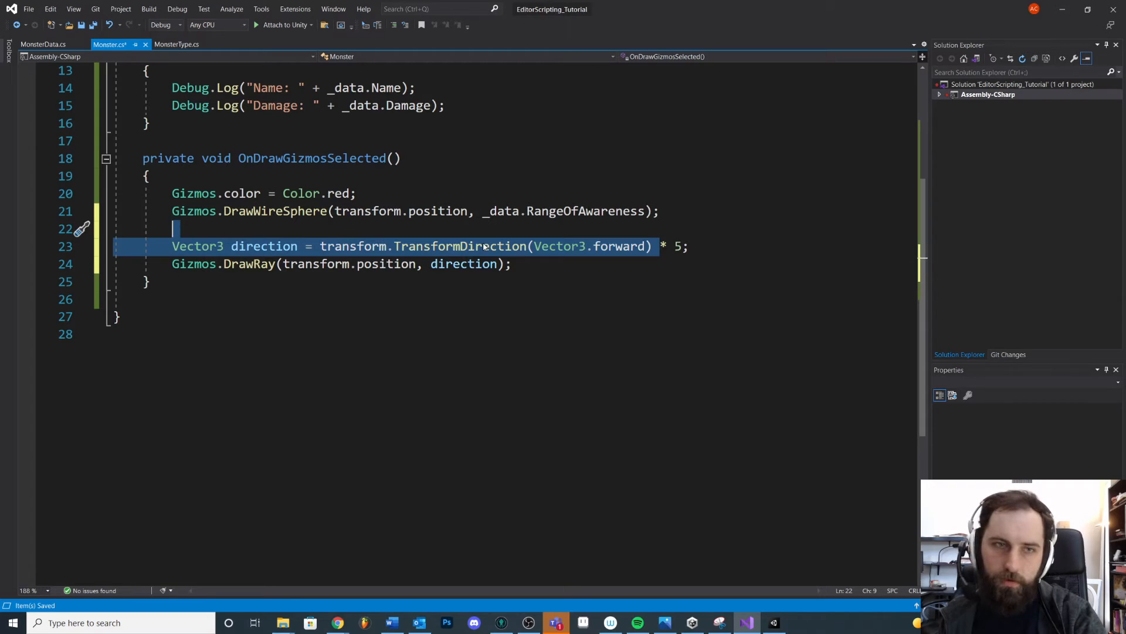
left_click(353, 245)
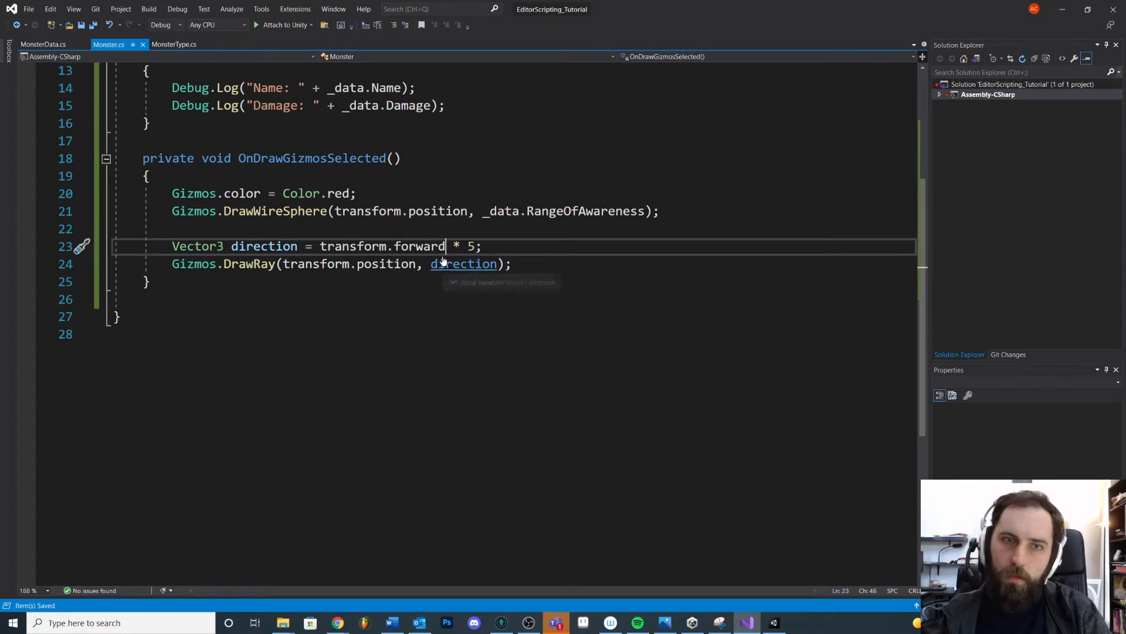
scroll("up", 3)
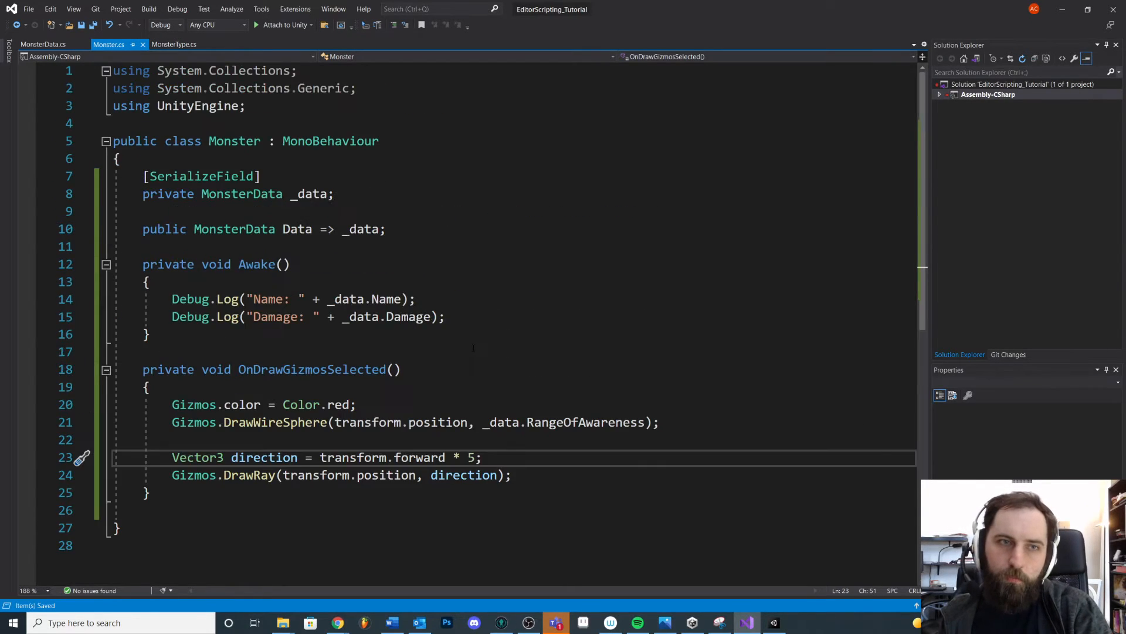
Step: Scale the ray by _data.RangeOfAwareness and preview the forward ray gizmo in the Unity scene
left_click(370, 229)
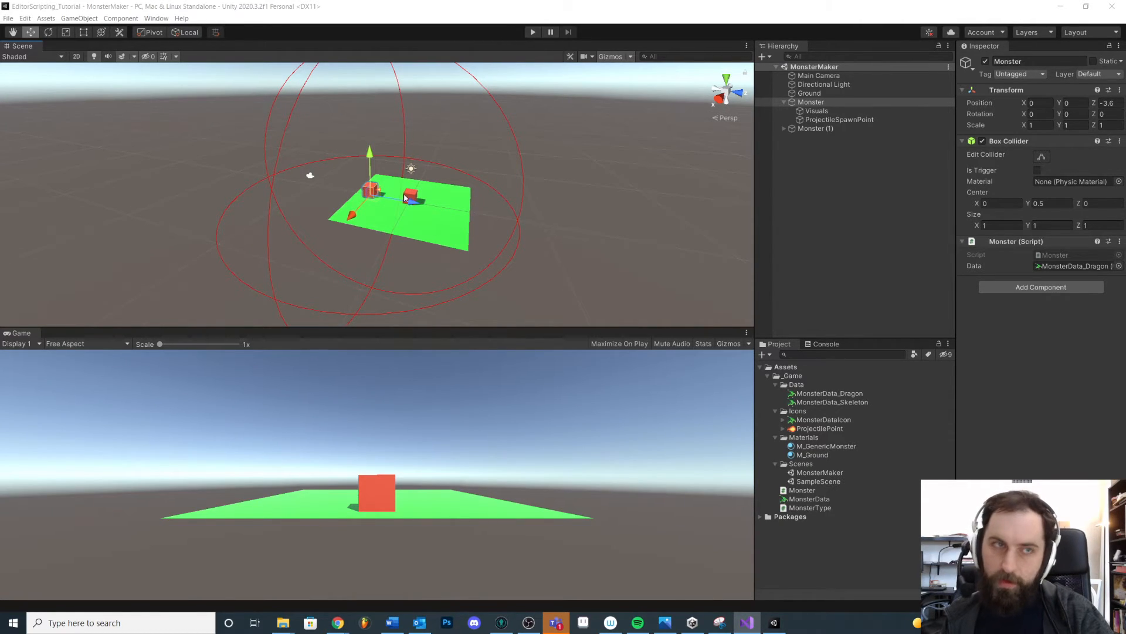
mouse_move(467, 192)
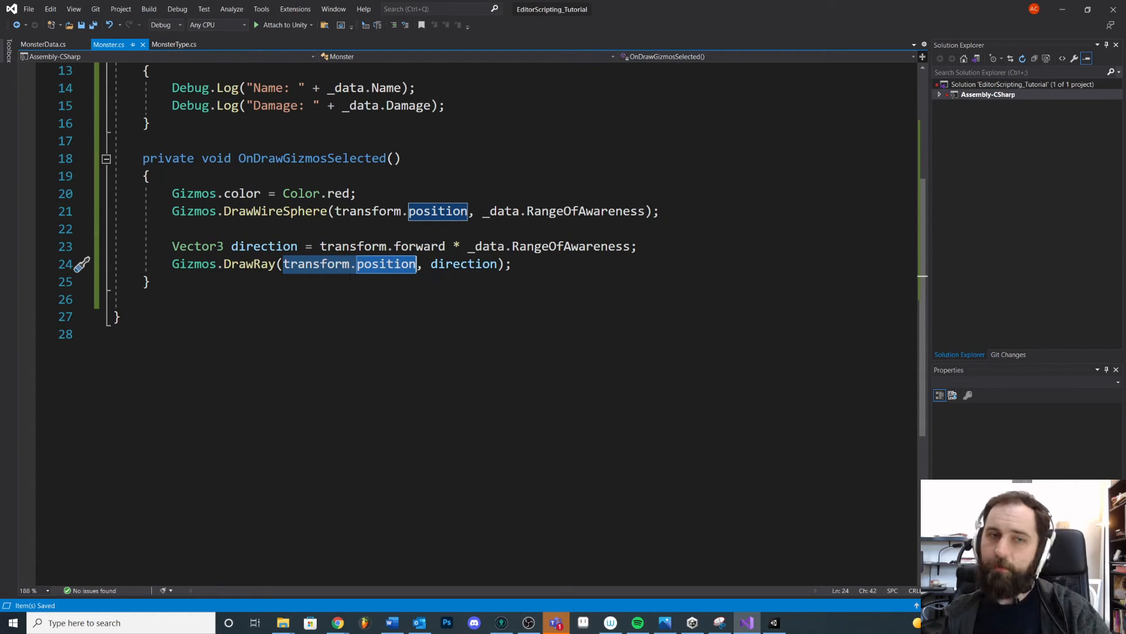
scroll("up", 3)
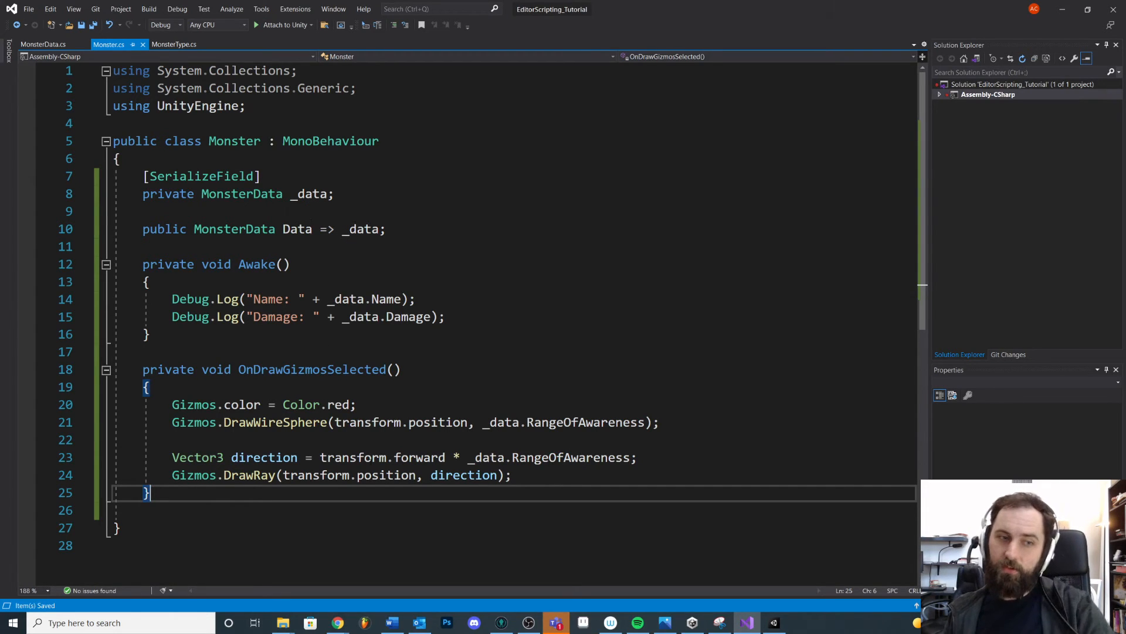
double_click(465, 474)
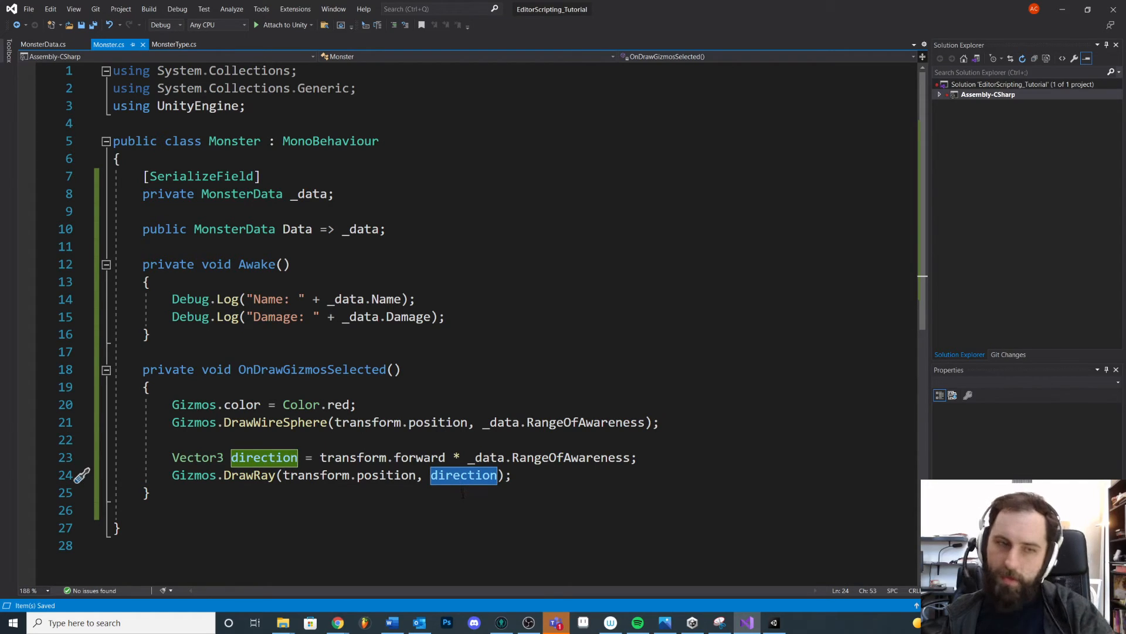
left_click(747, 622)
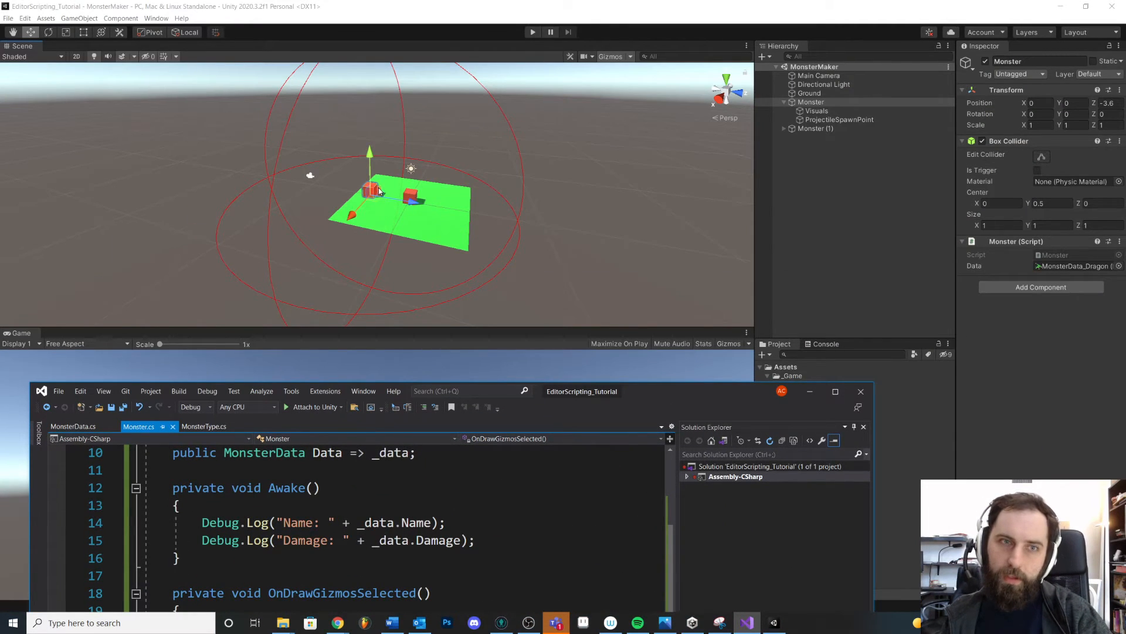
Step: Add Gizmos.color = Color.cyan; before the forward ray drawing in the Monster script
left_click(835, 391)
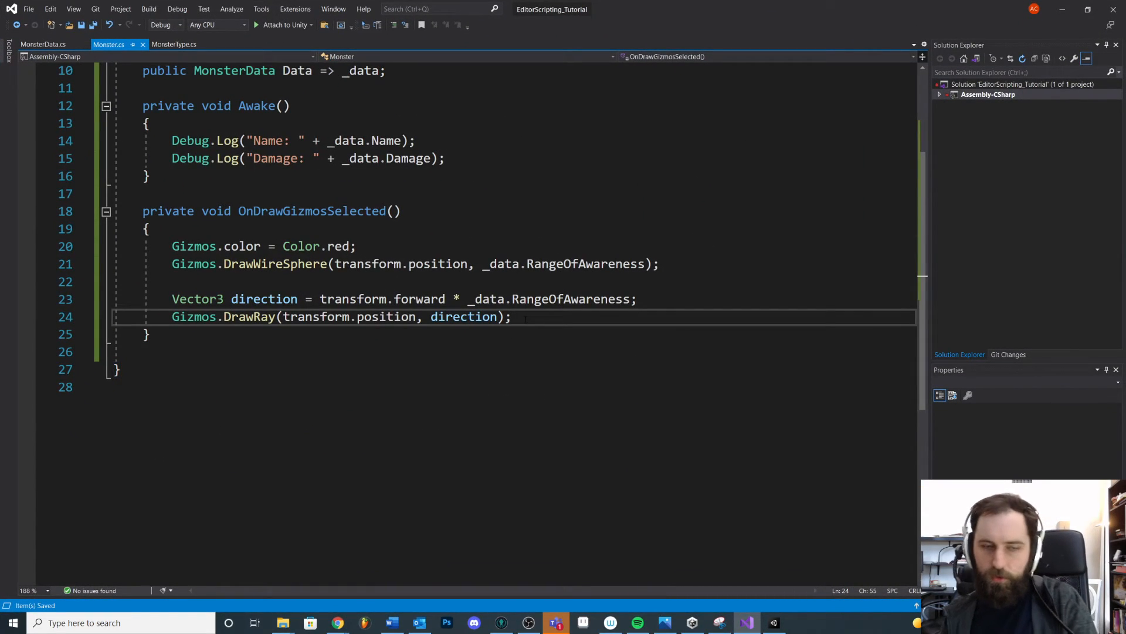
type("Gizmo")
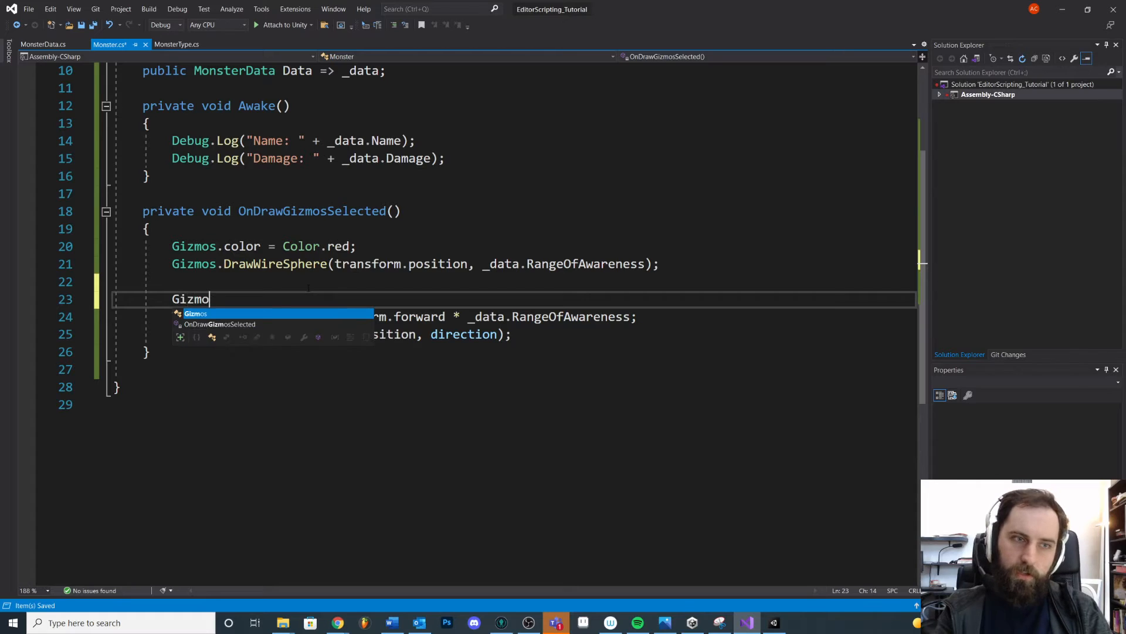
type("s.color =")
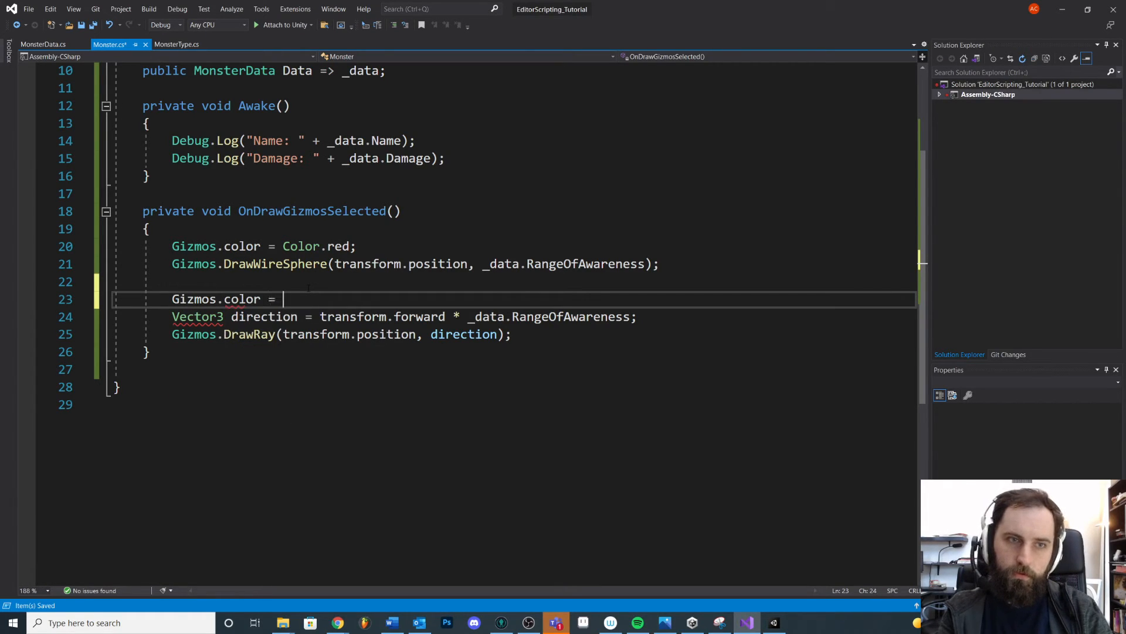
type("Color.cyan")
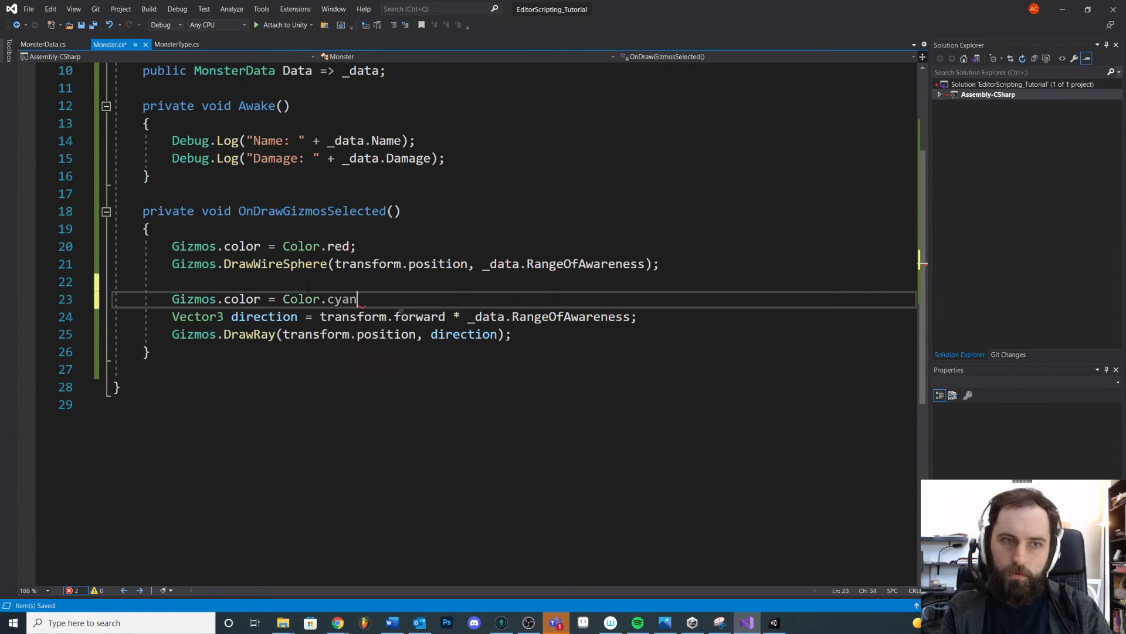
type(";")
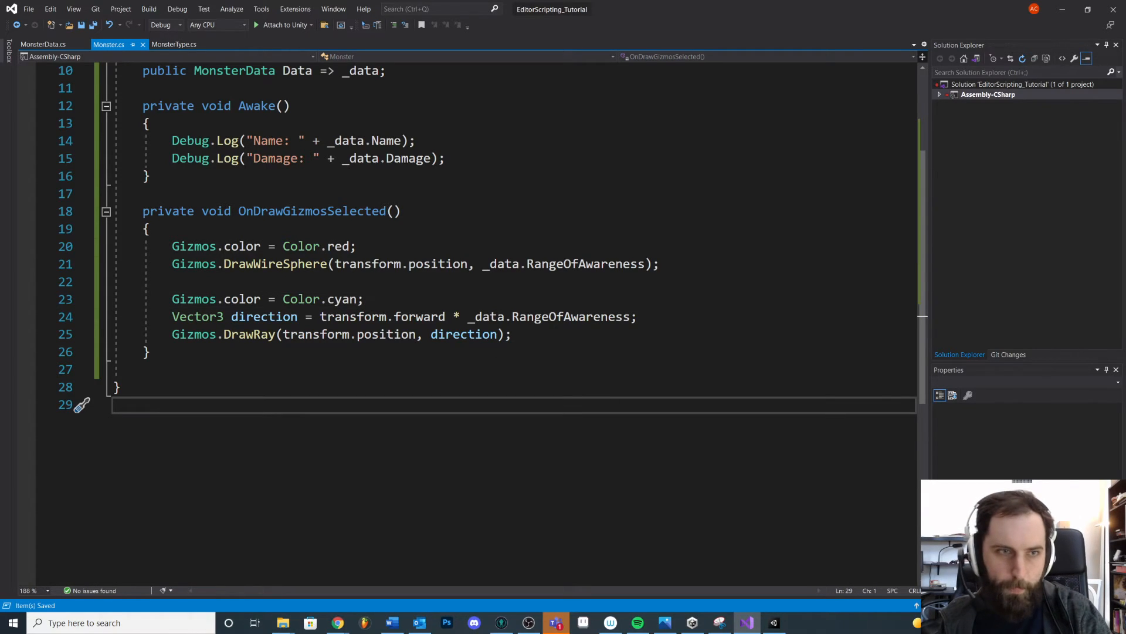
Step: Rename the ray's direction variable with the Rename refactor and apply it
double_click(264, 316)
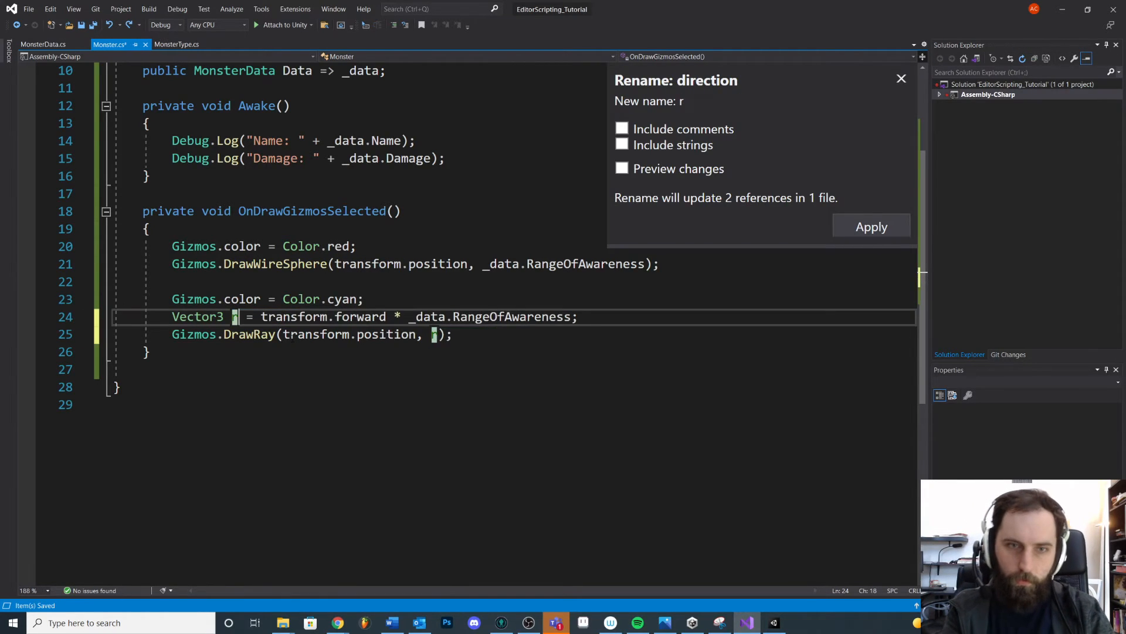
left_click(872, 226)
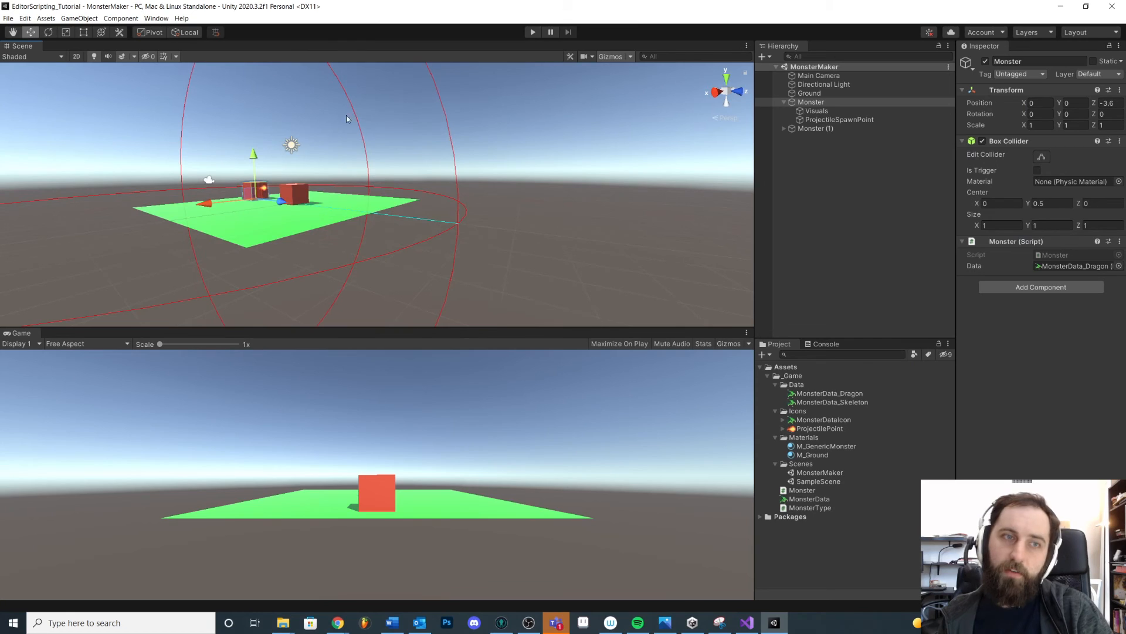
mouse_move(300, 152)
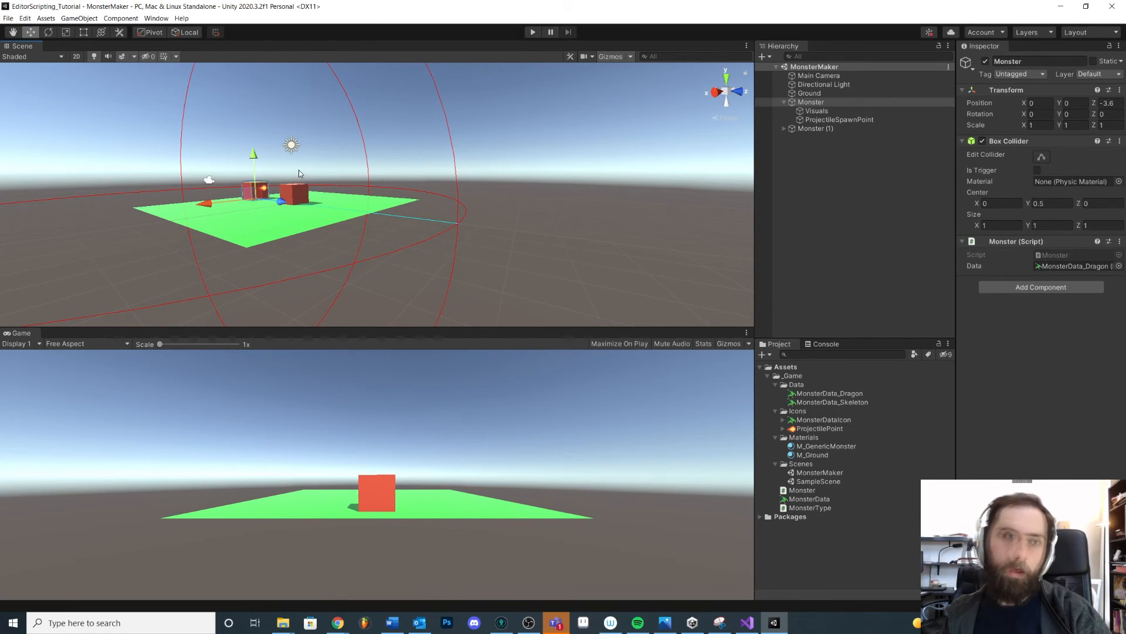
mouse_move(237, 205)
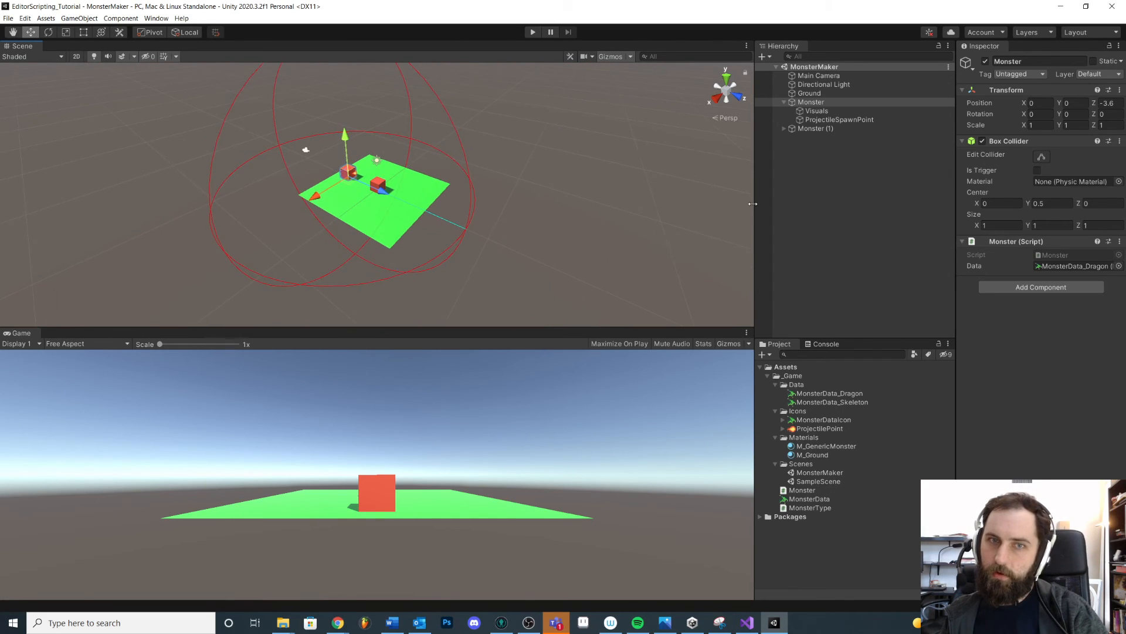
left_click(811, 101)
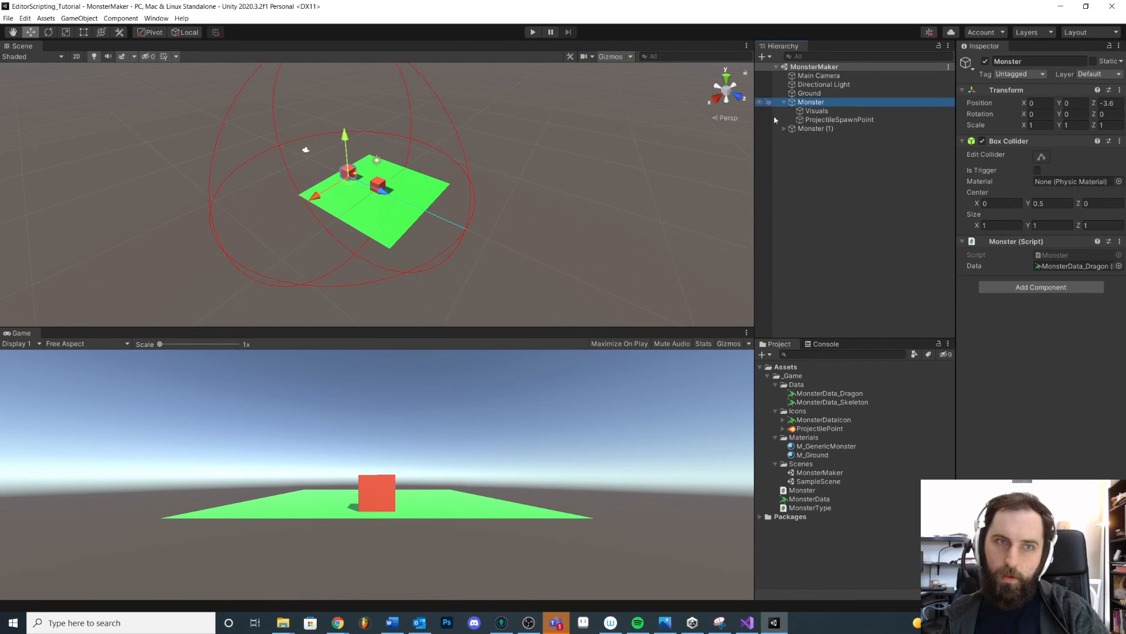
left_click(532, 32)
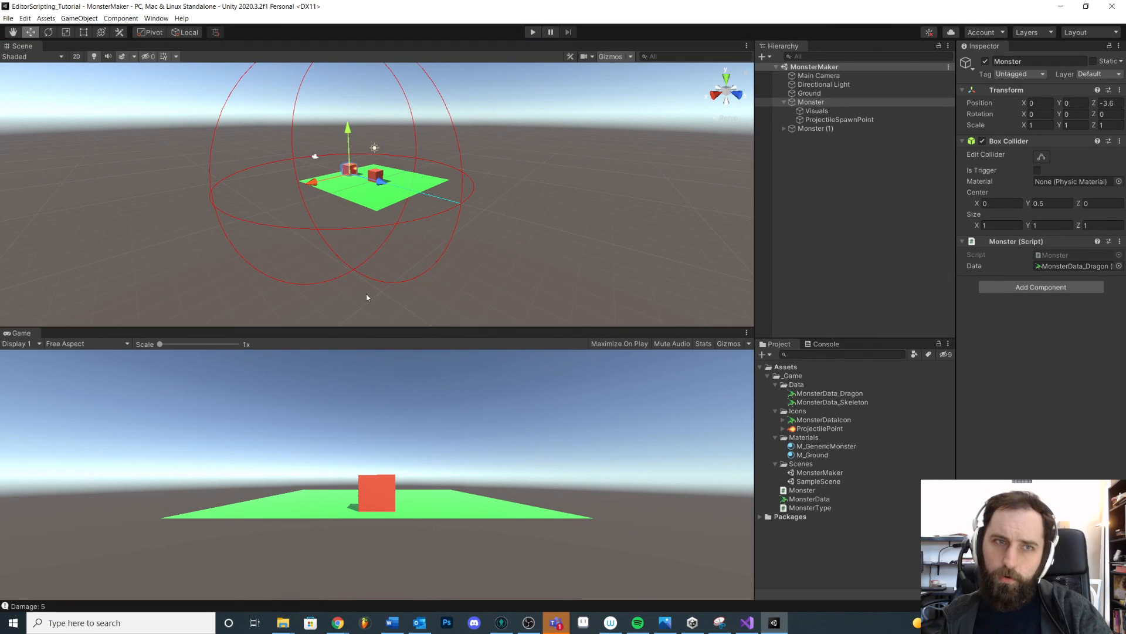
mouse_move(450, 564)
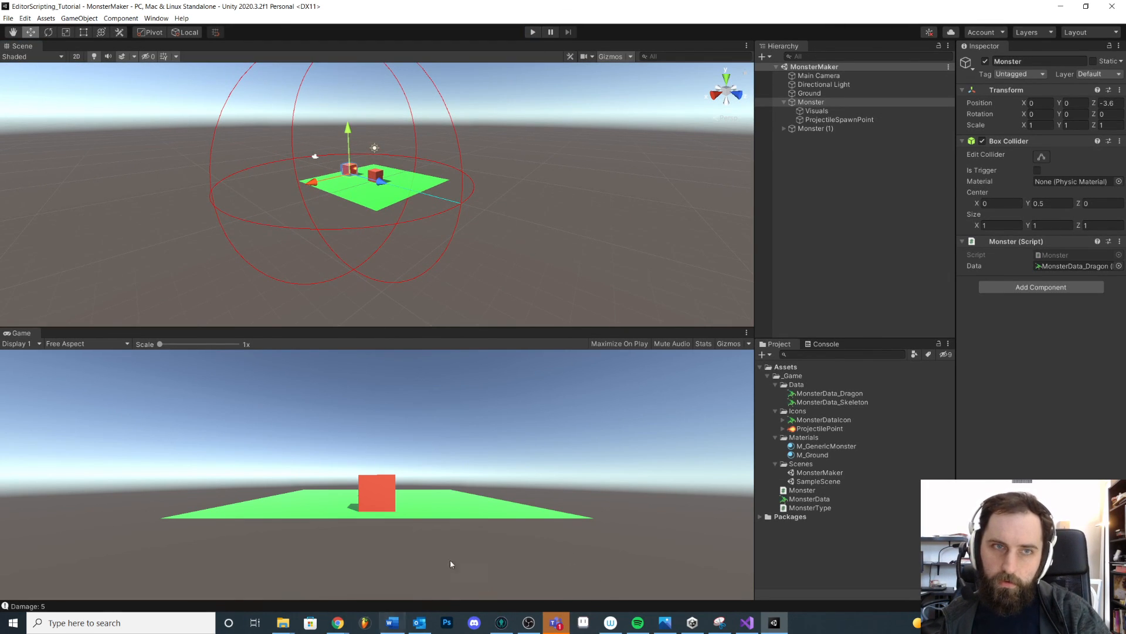